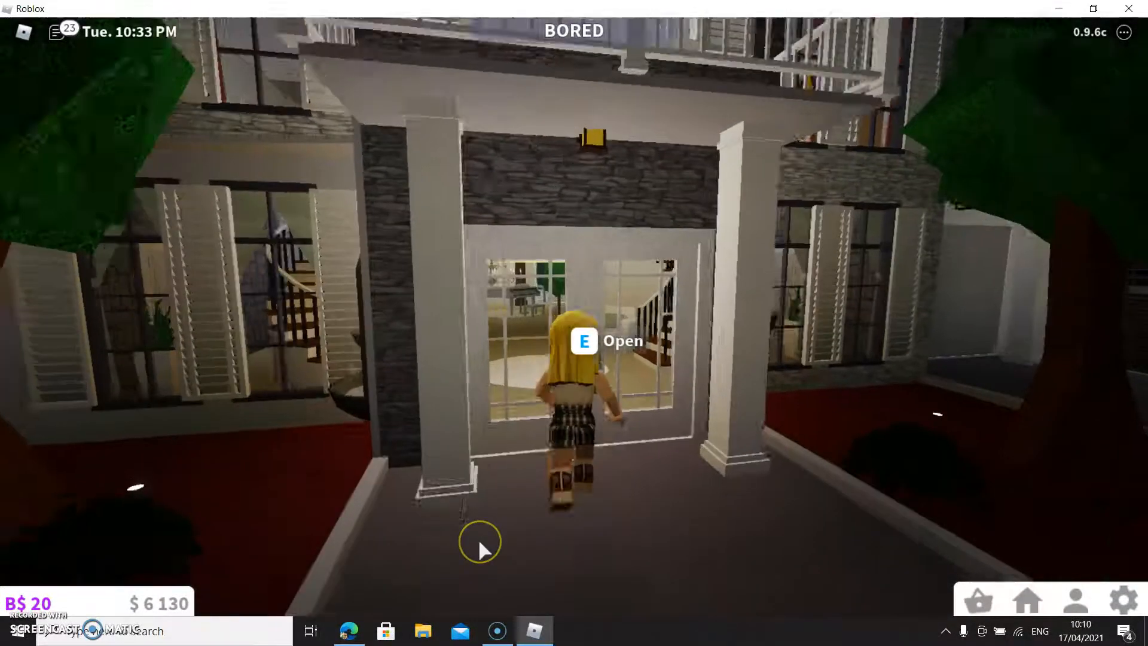
Step: Open the front door with E and walk inside past the piano room to the interior door
{"action": "key", "text": "e"}
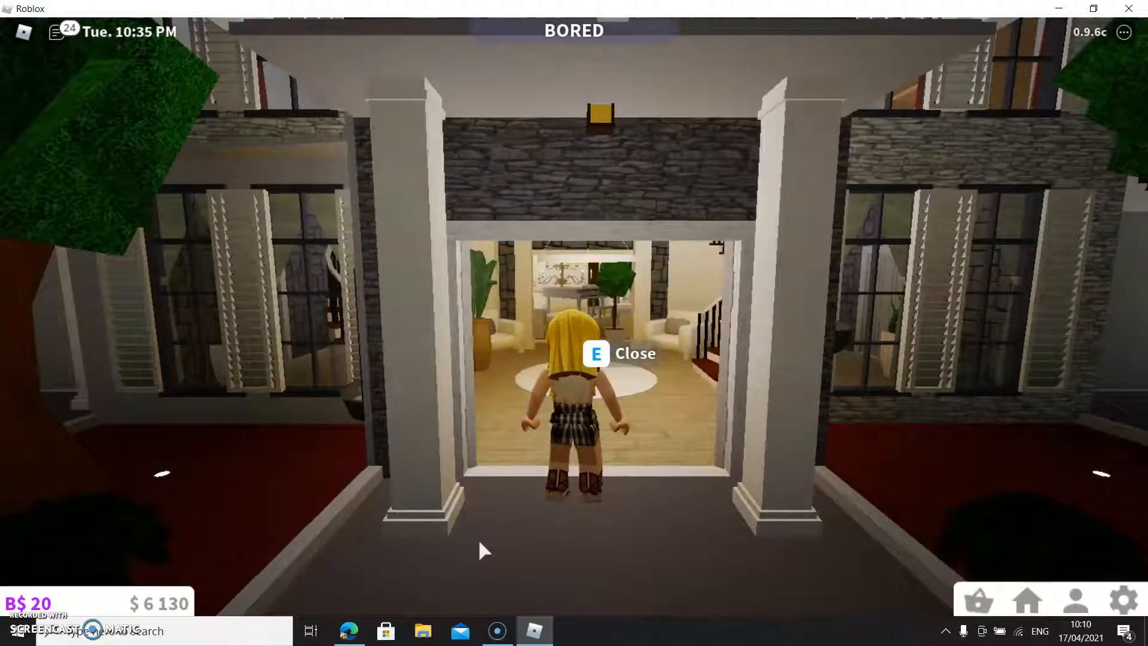
{"action": "key", "text": "w"}
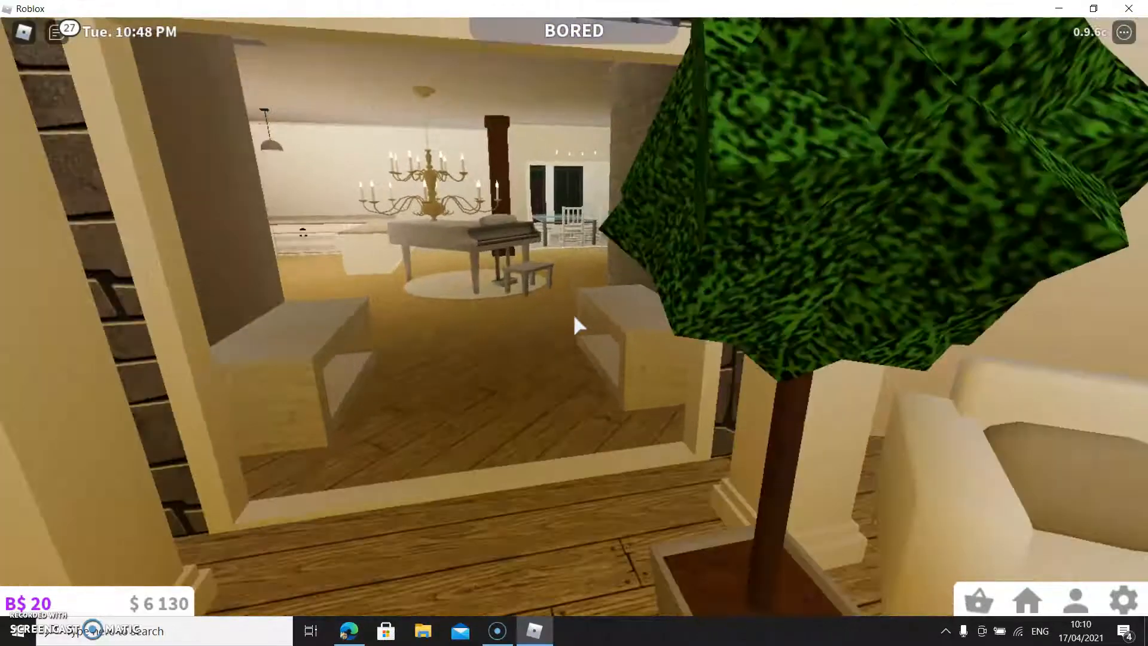
{"action": "mouse_move", "coordinate": [574, 322]}
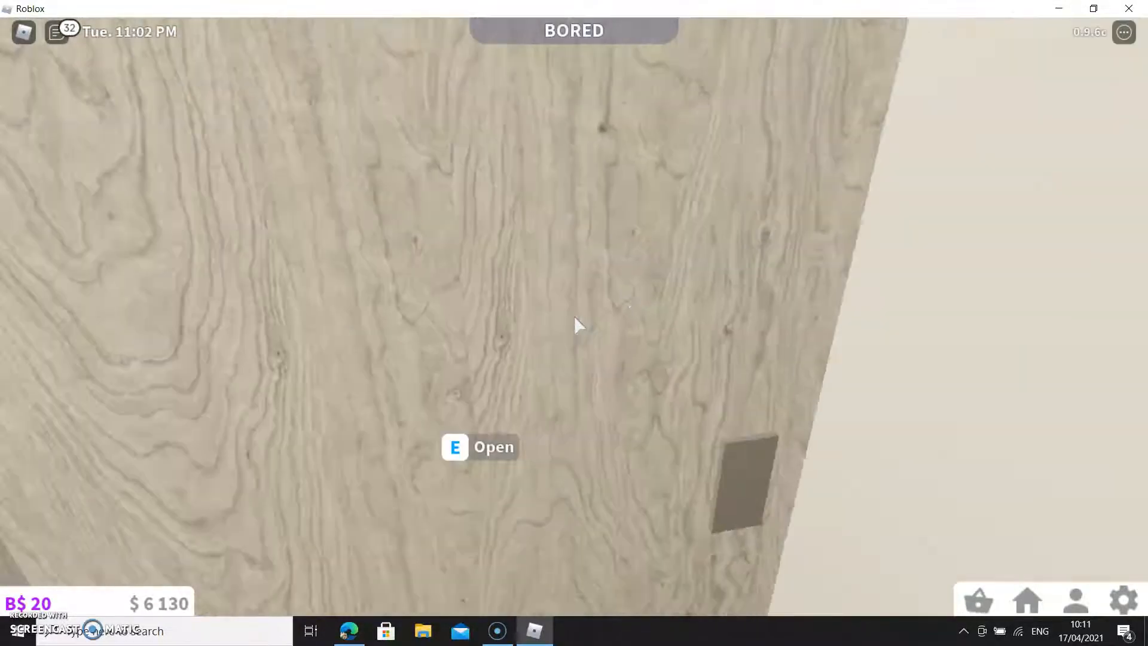
{"action": "mouse_move", "coordinate": [574, 326]}
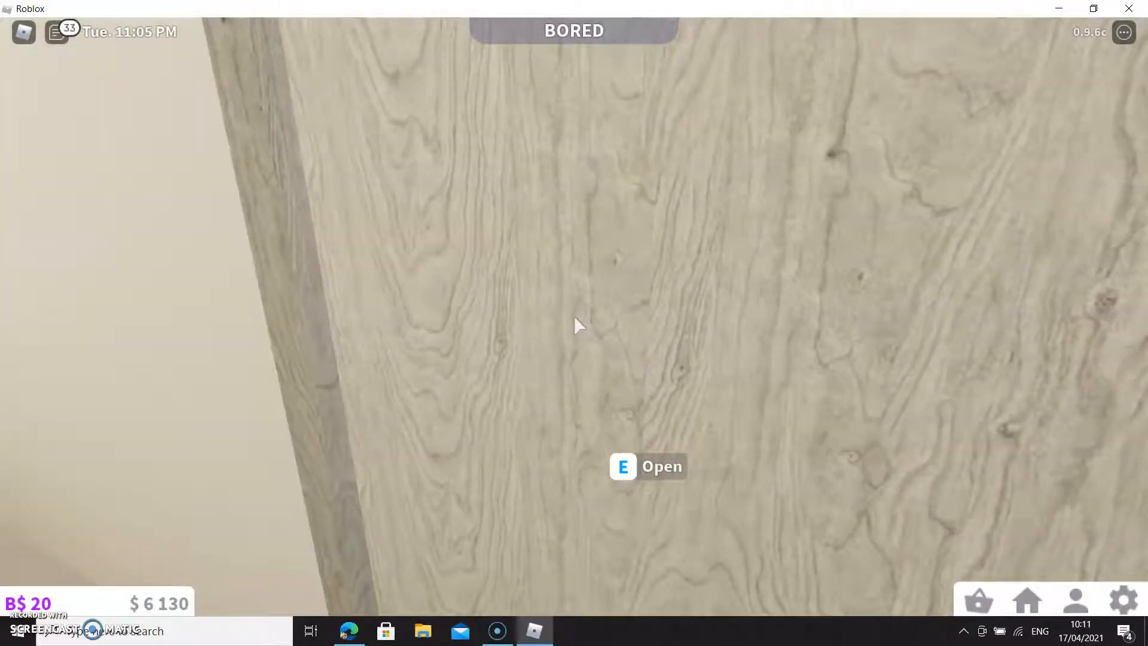
Step: Open the pale wooden interior door leading into the stone-walled lounge
{"action": "key", "text": "e"}
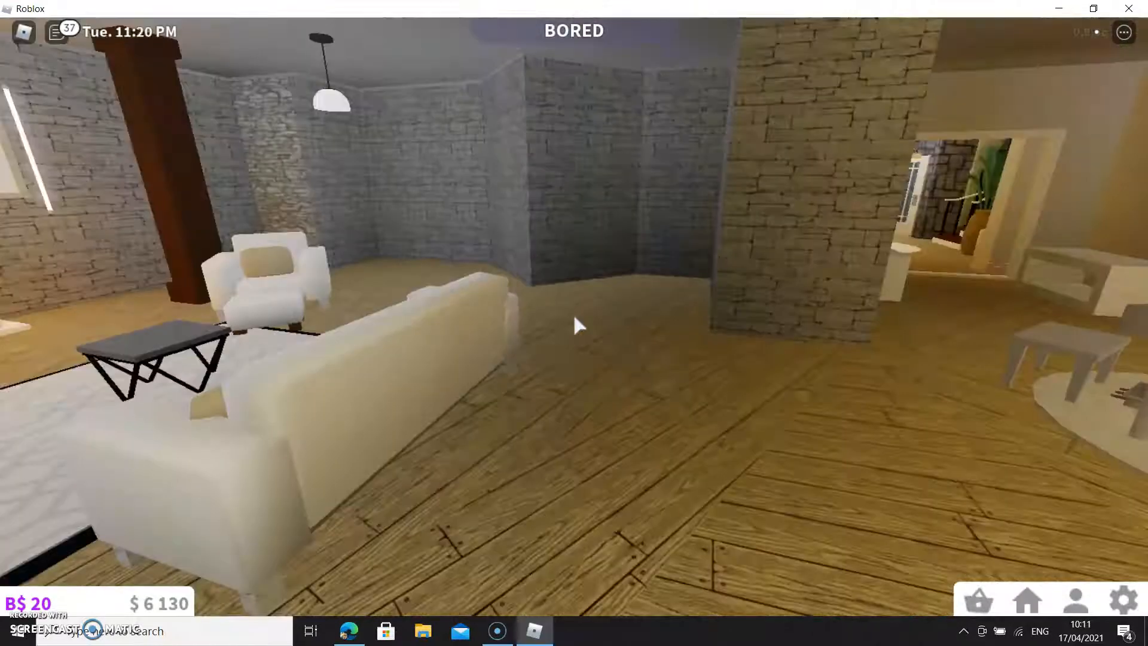
{"action": "mouse_move", "coordinate": [574, 323]}
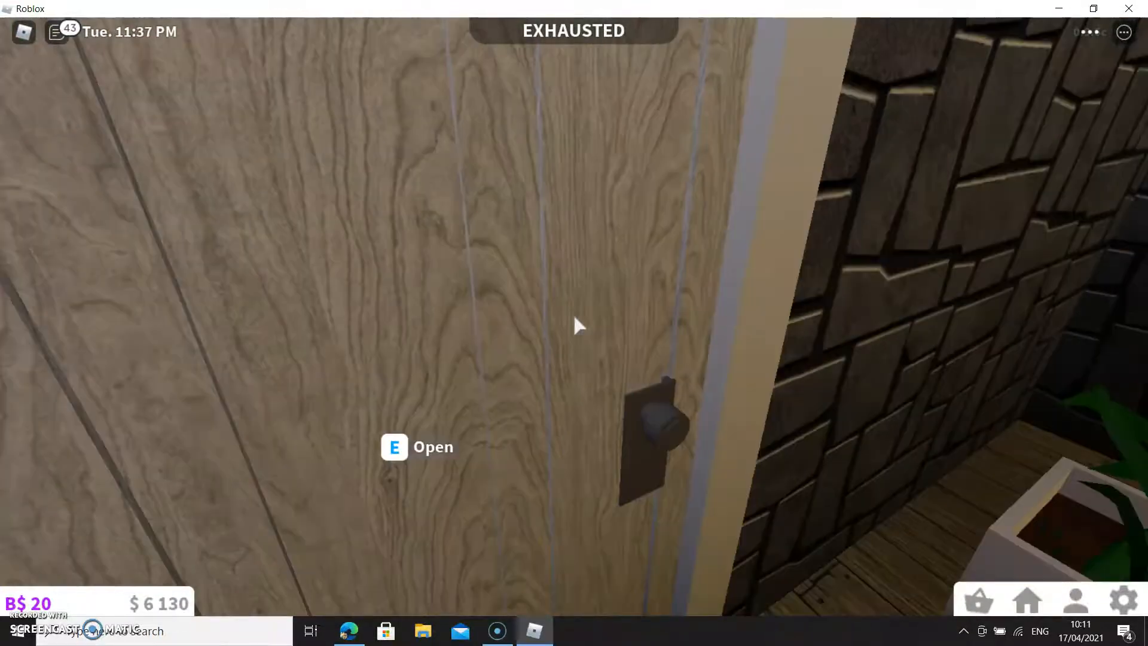
Step: Open both brown wooden doors in turn and continue into the pillared hallway
{"action": "key", "text": "e"}
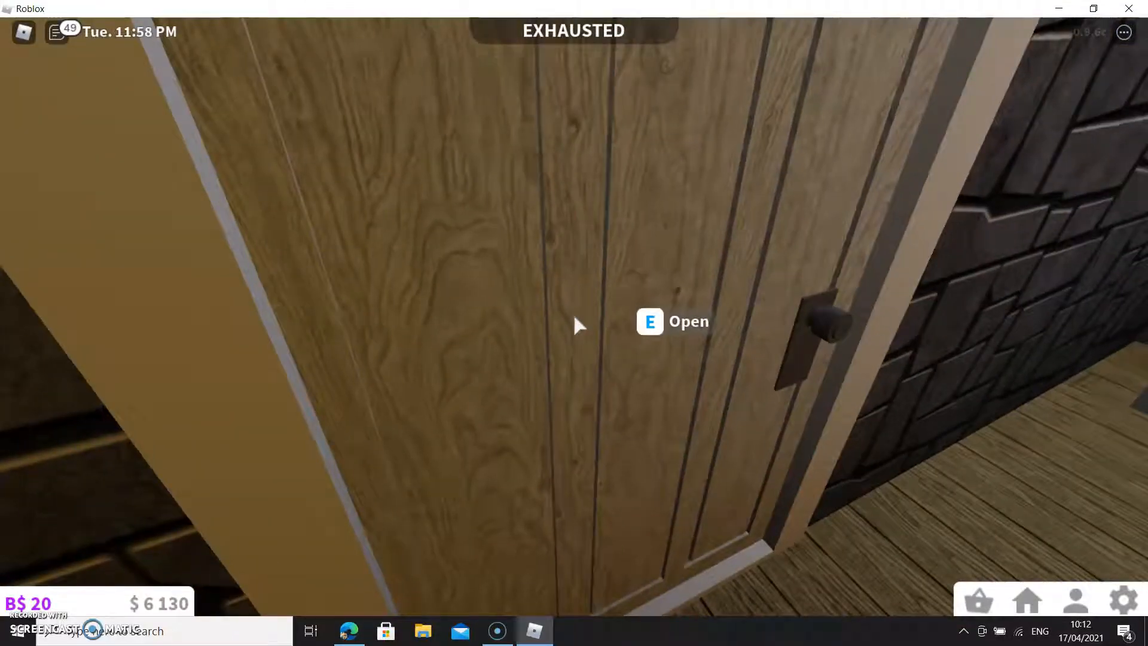
{"action": "key", "text": "e"}
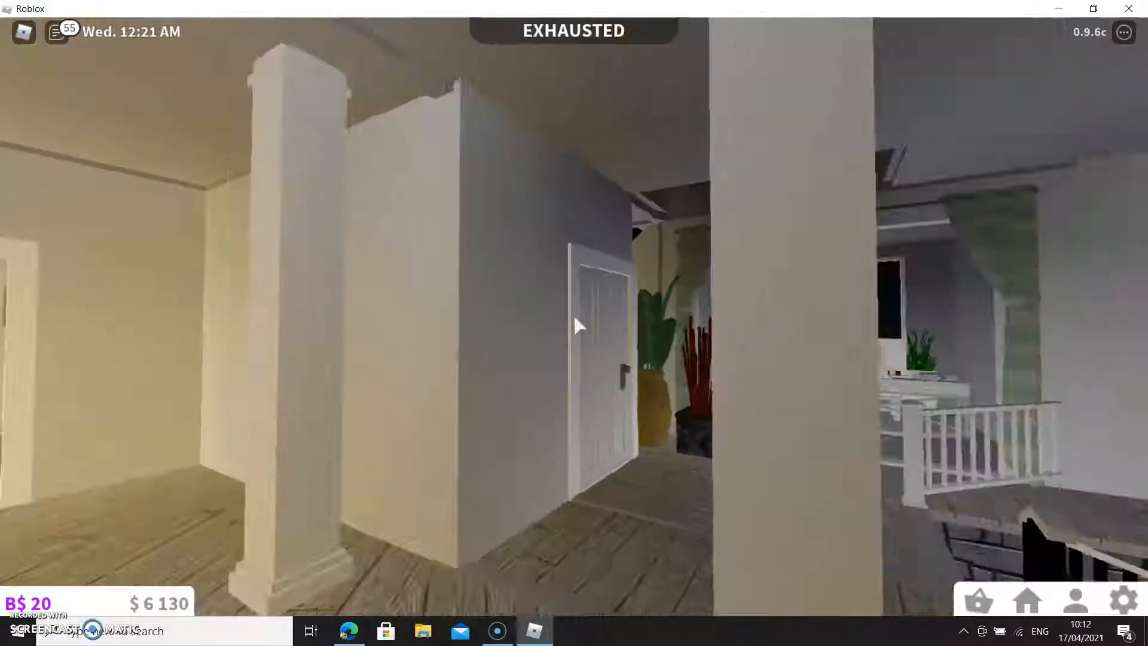
{"action": "mouse_move", "coordinate": [574, 323]}
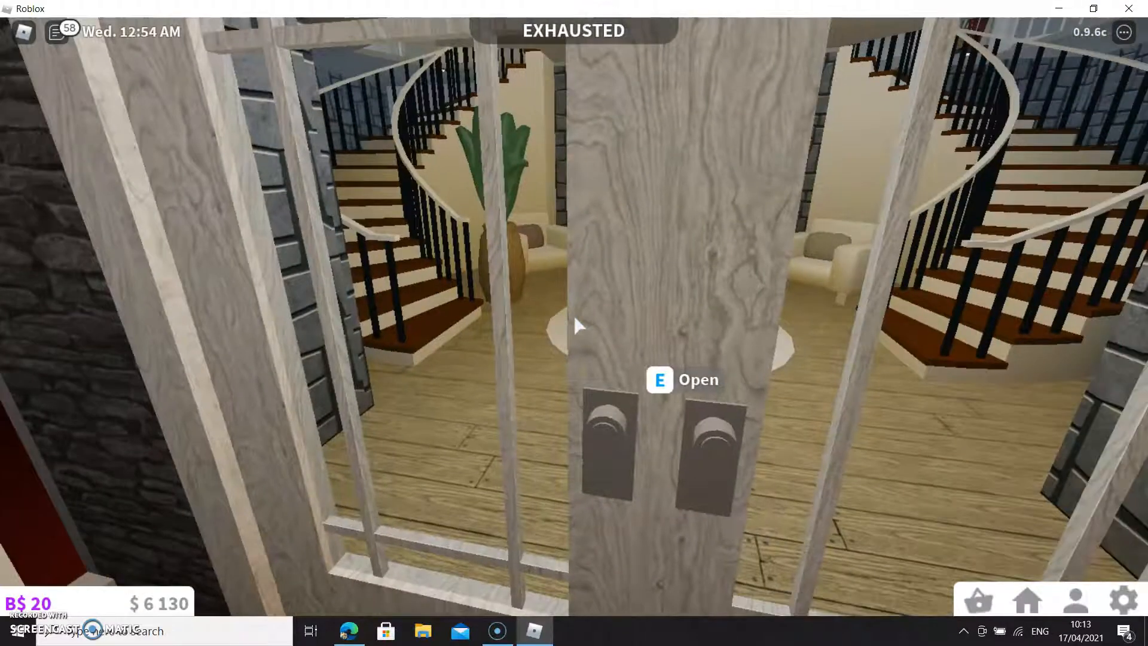
Step: Open the double doors into the staircase foyer and head toward the grey door
{"action": "key", "text": "e"}
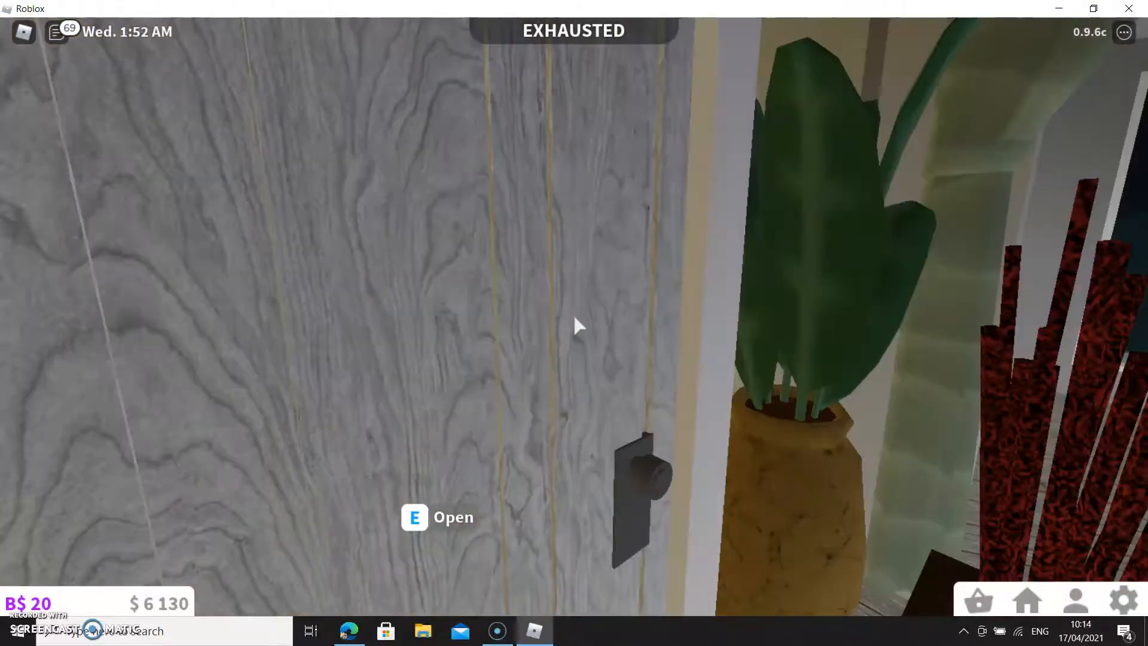
{"action": "mouse_move", "coordinate": [579, 325]}
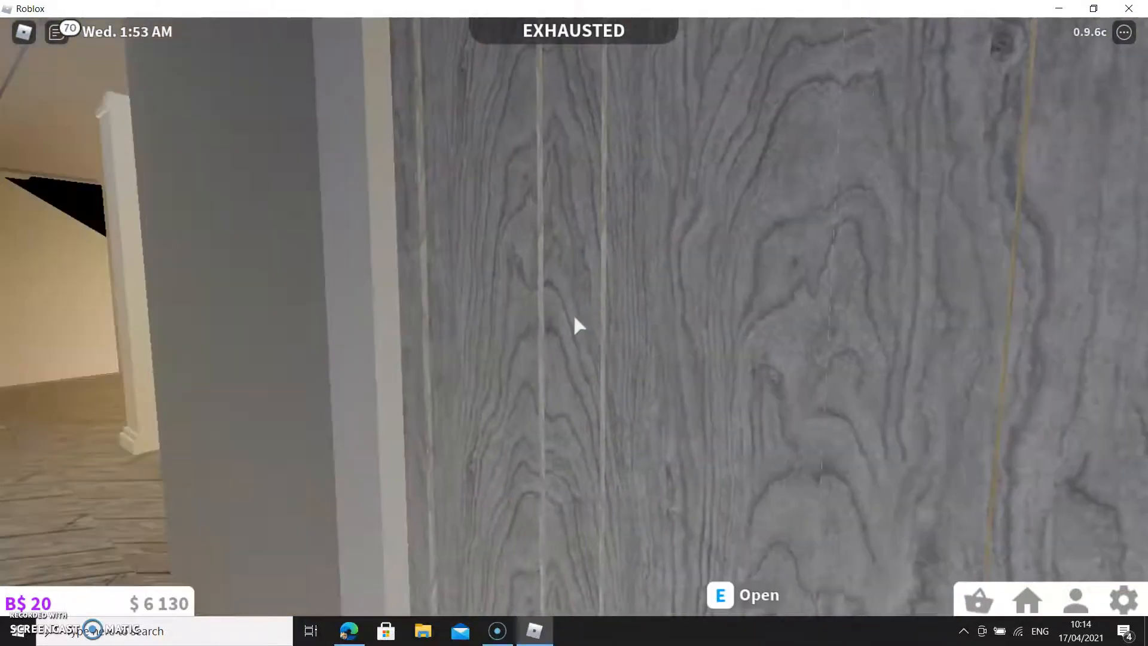
Step: Open the grey wooden door and walk the upper floor to the wall lamp
{"action": "key", "text": "e"}
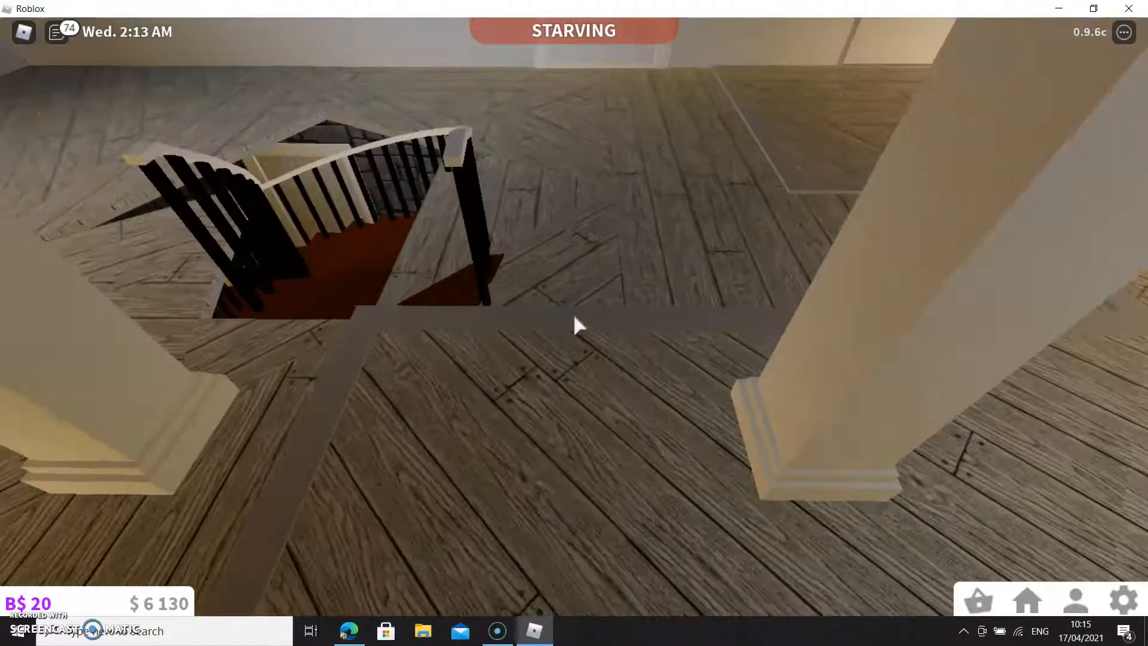
{"action": "mouse_move", "coordinate": [578, 325]}
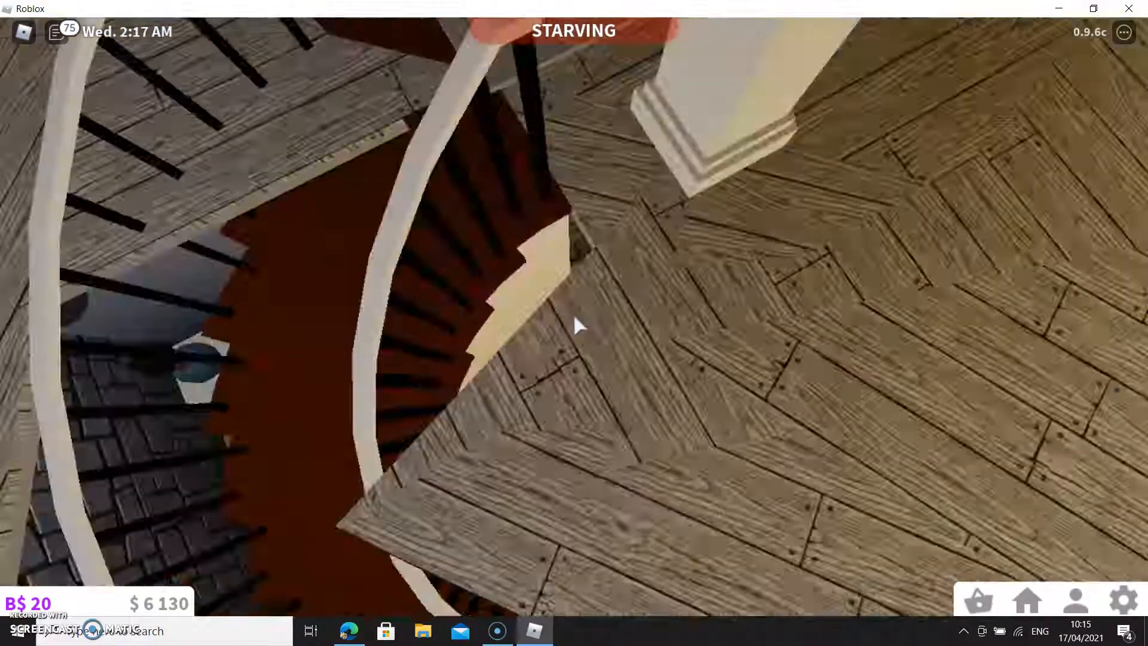
{"action": "mouse_move", "coordinate": [579, 325]}
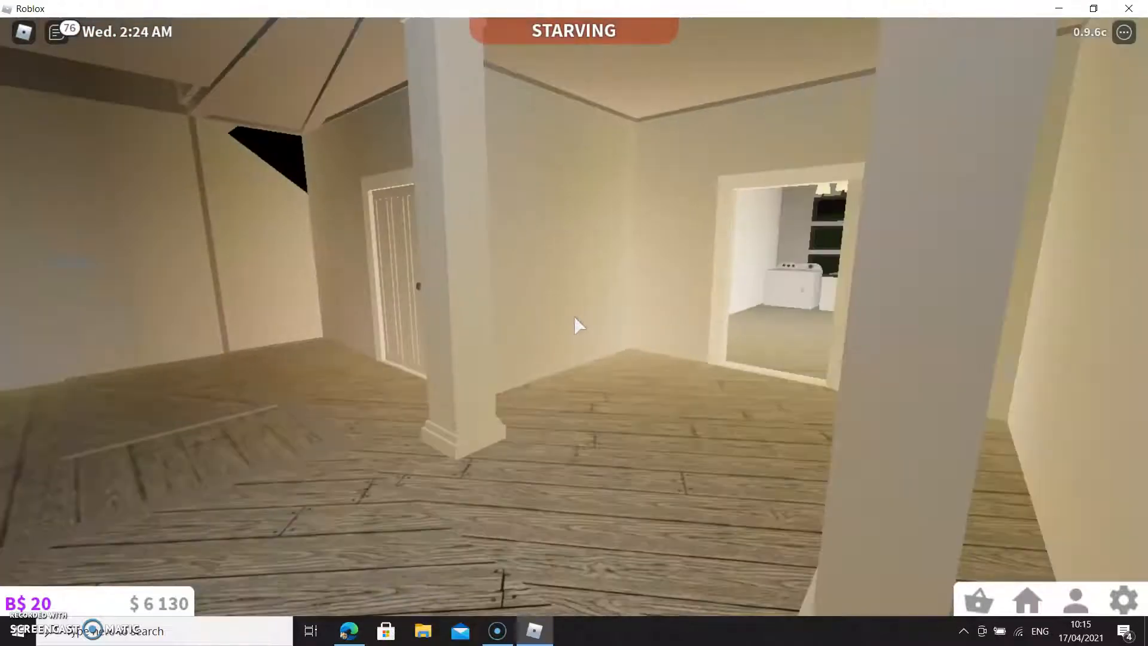
{"action": "mouse_move", "coordinate": [579, 325]}
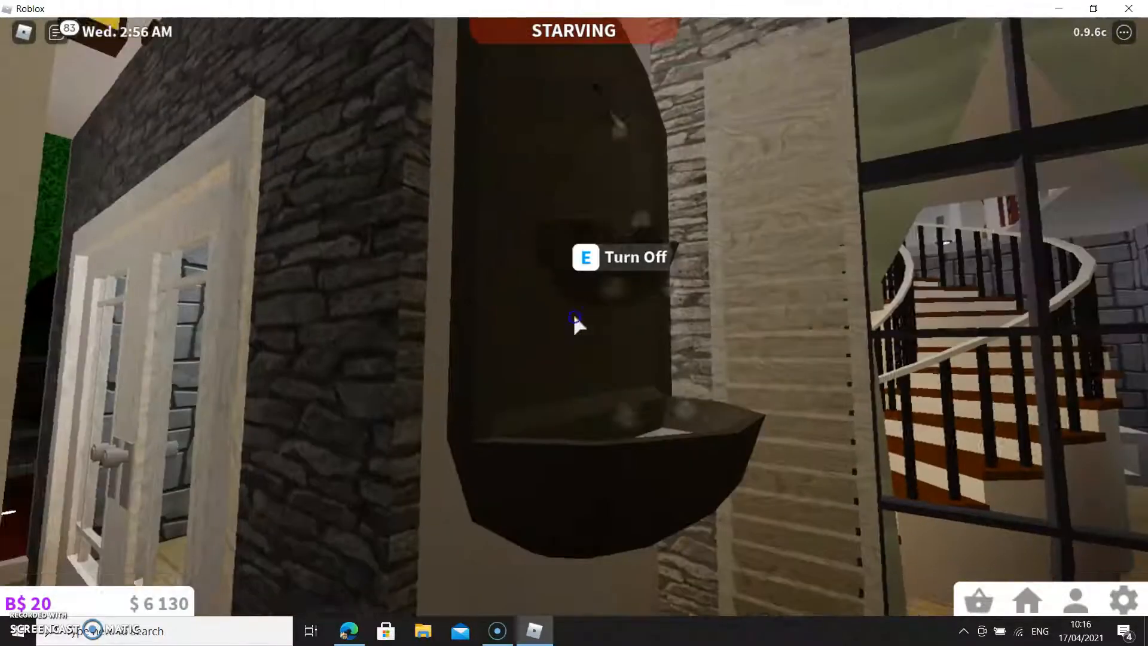
Step: Head outside around the driveway at night and open the front door on returning
{"action": "key", "text": "e"}
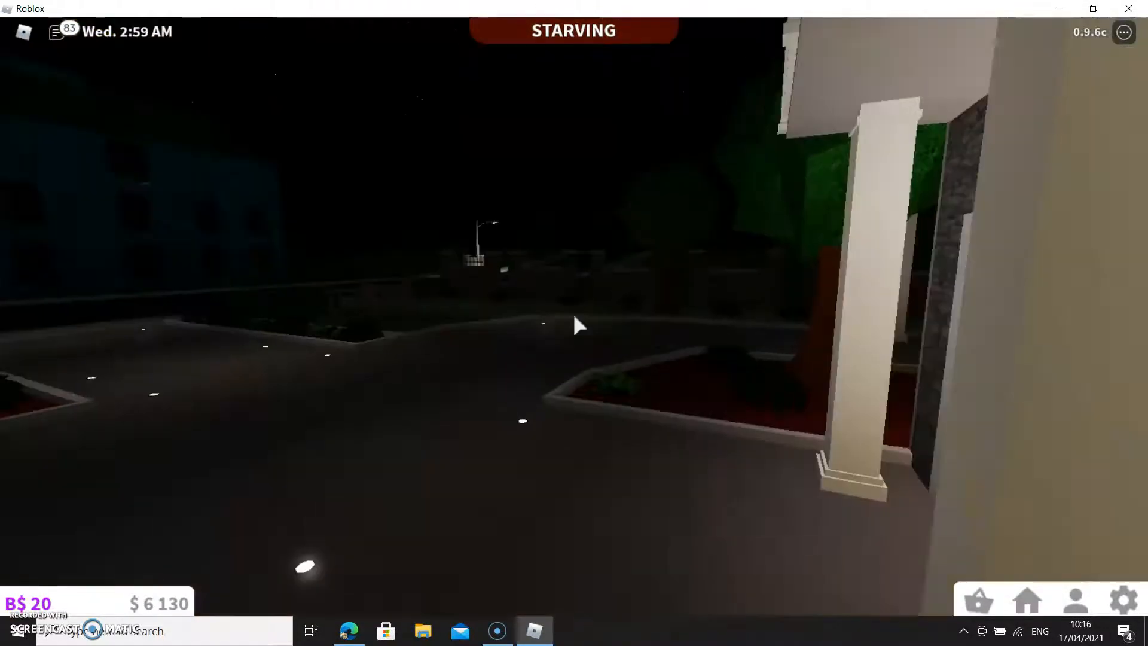
{"action": "mouse_move", "coordinate": [578, 325]}
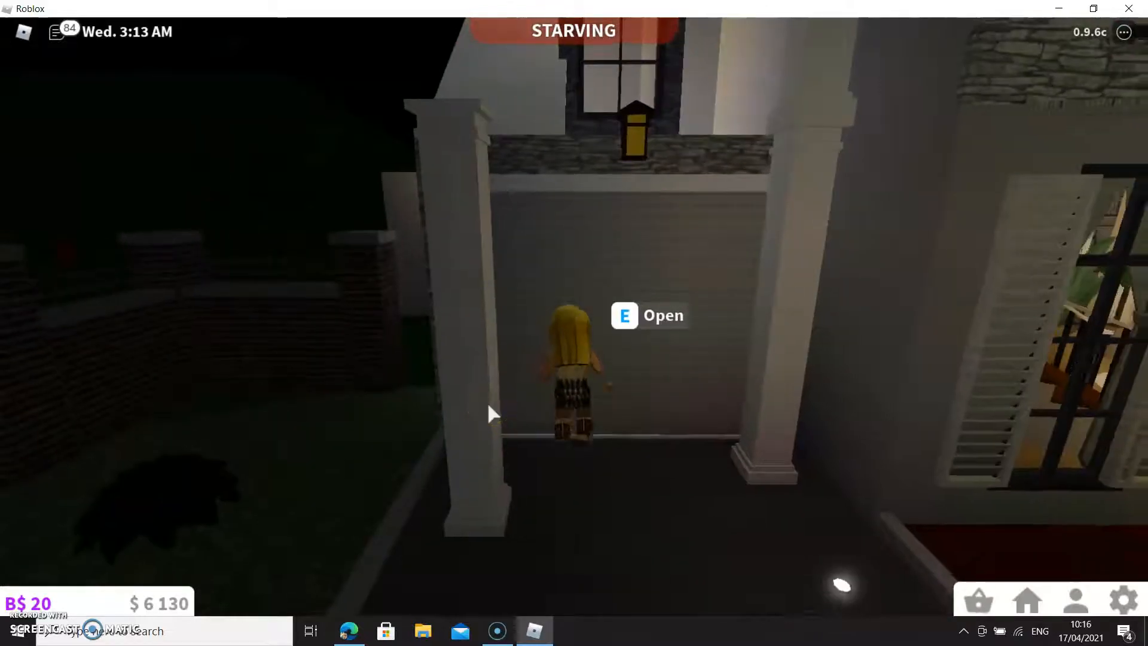
{"action": "key", "text": "e"}
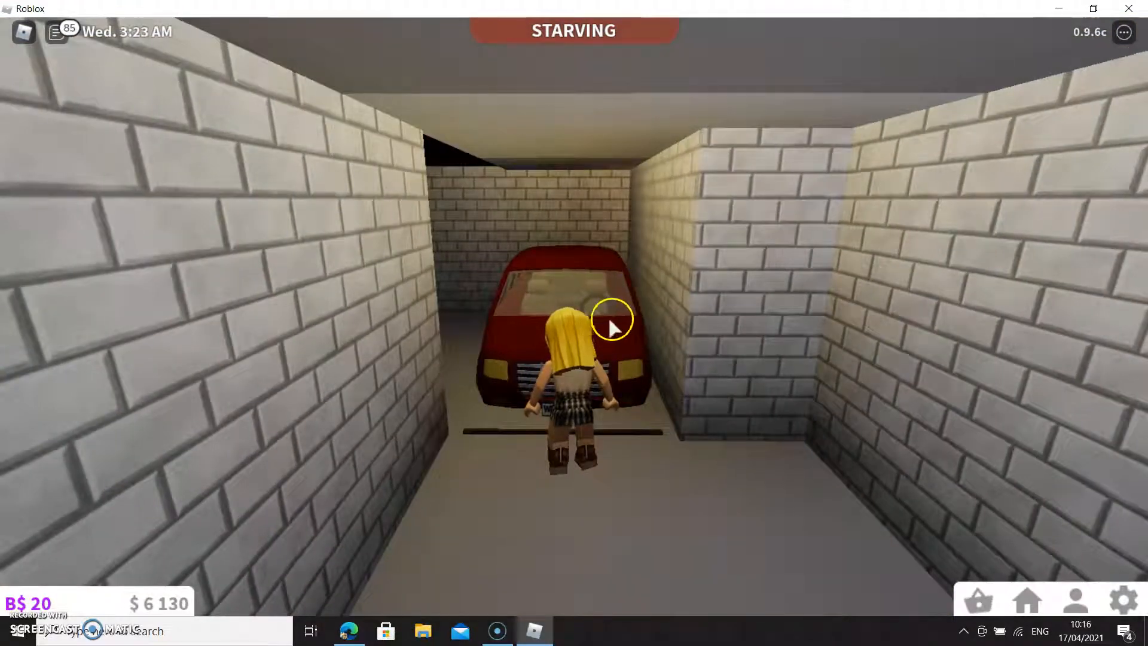
{"action": "mouse_move", "coordinate": [617, 263]}
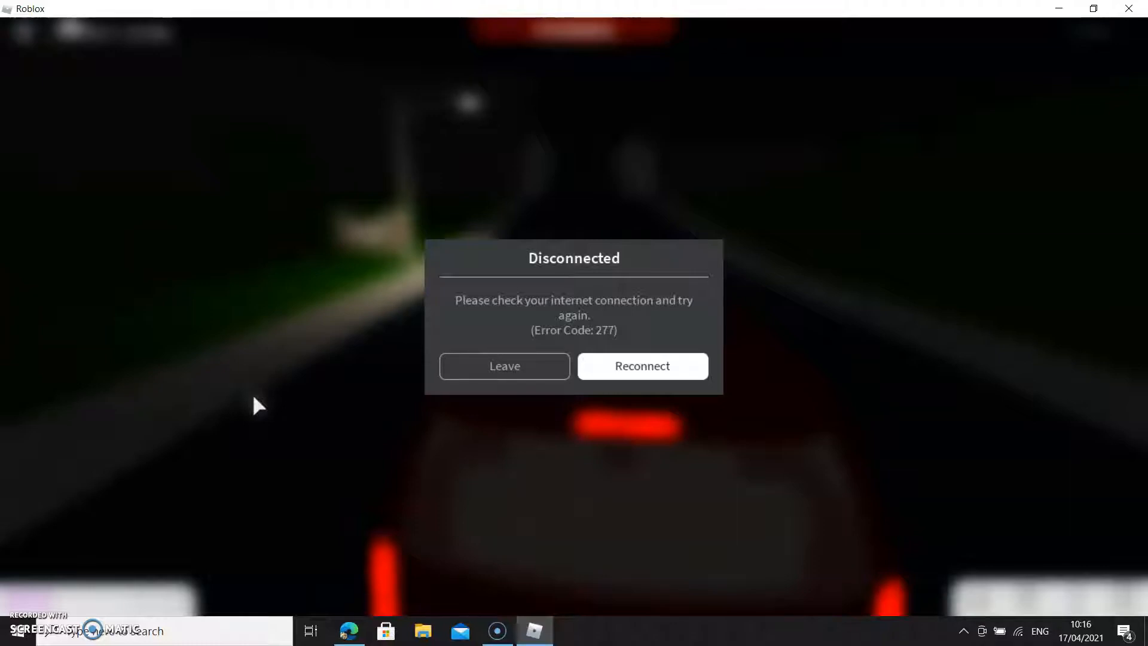
{"action": "mouse_move", "coordinate": [479, 377]}
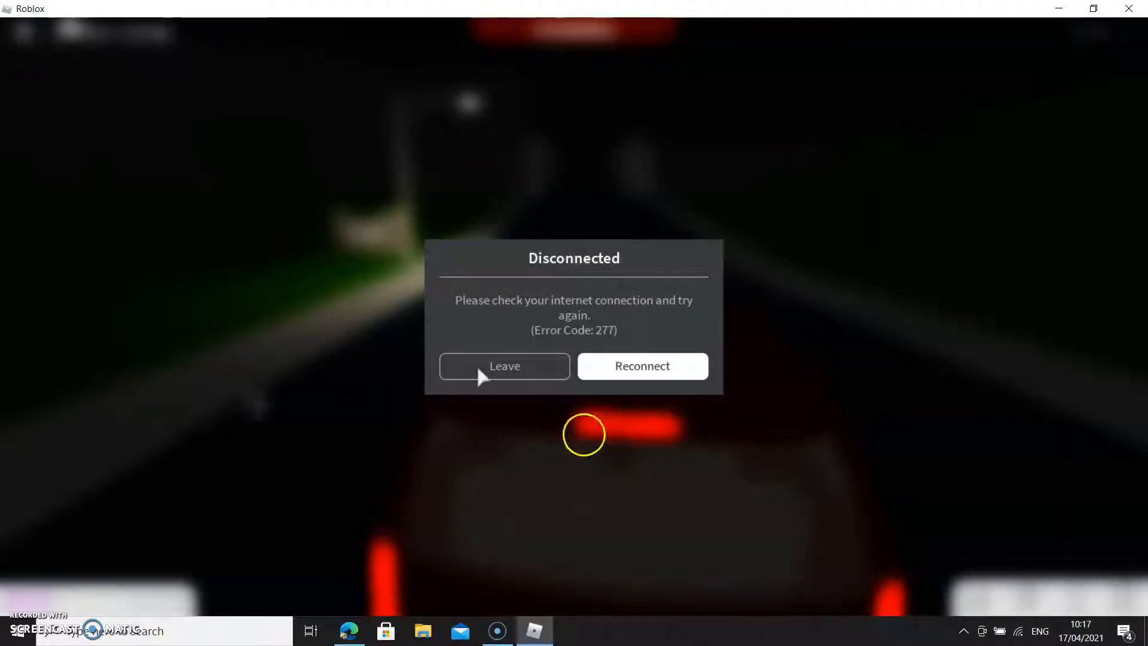
{"action": "mouse_move", "coordinate": [642, 366]}
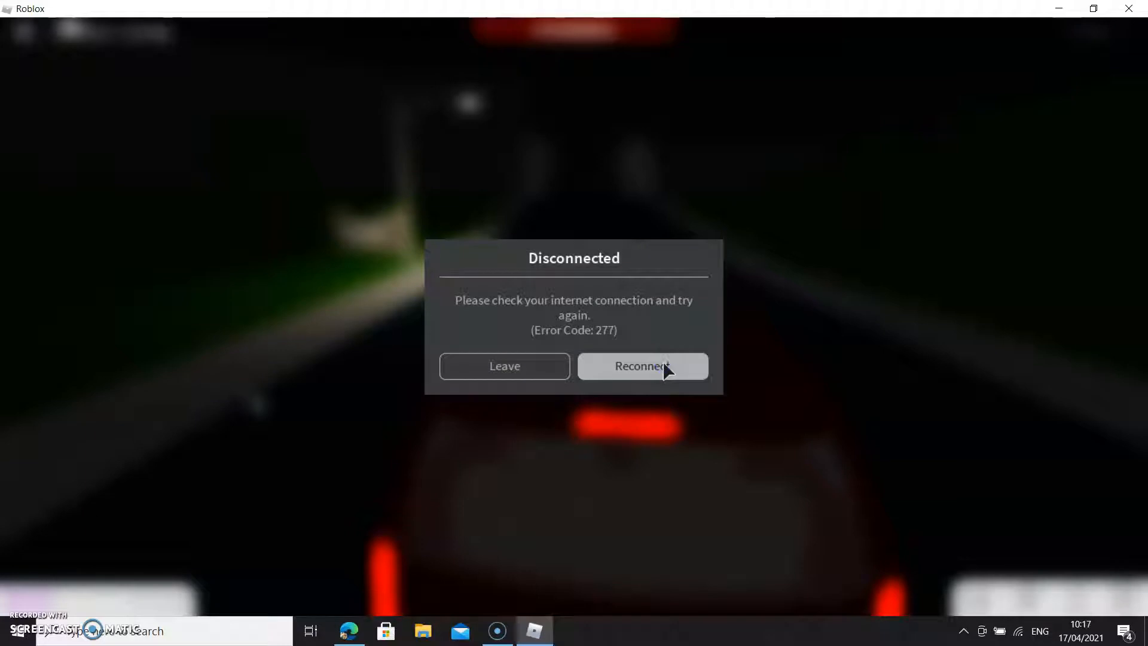
{"action": "mouse_move", "coordinate": [835, 487]}
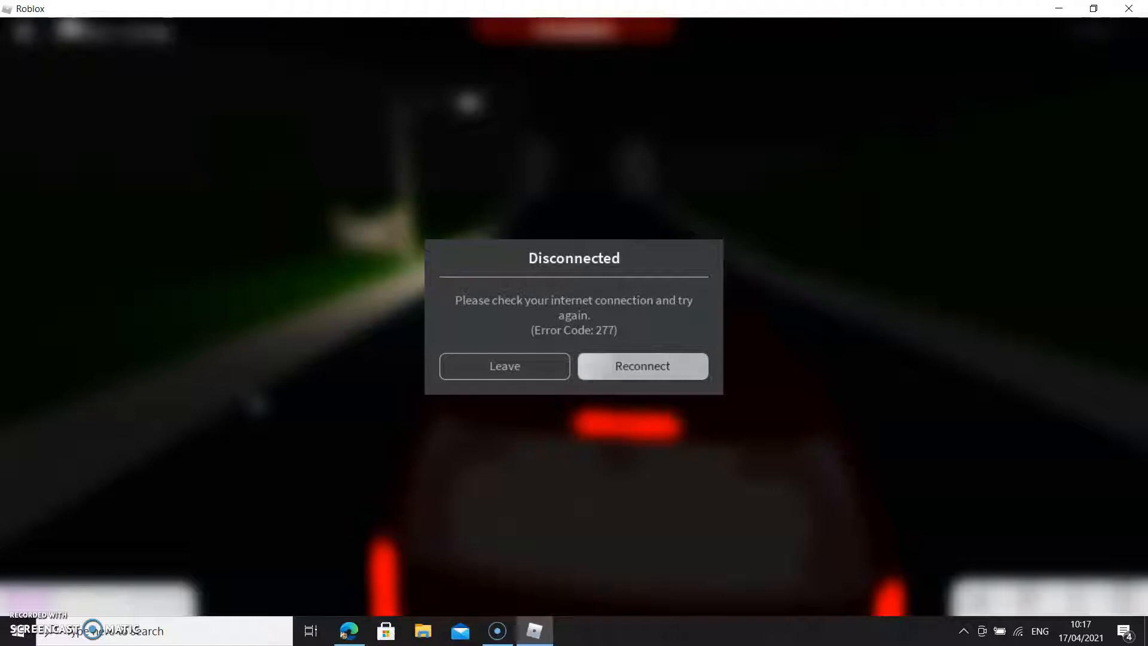
Step: Leave the game from the Disconnected (Error Code 277) dialog
{"action": "left_click", "coordinate": [503, 366]}
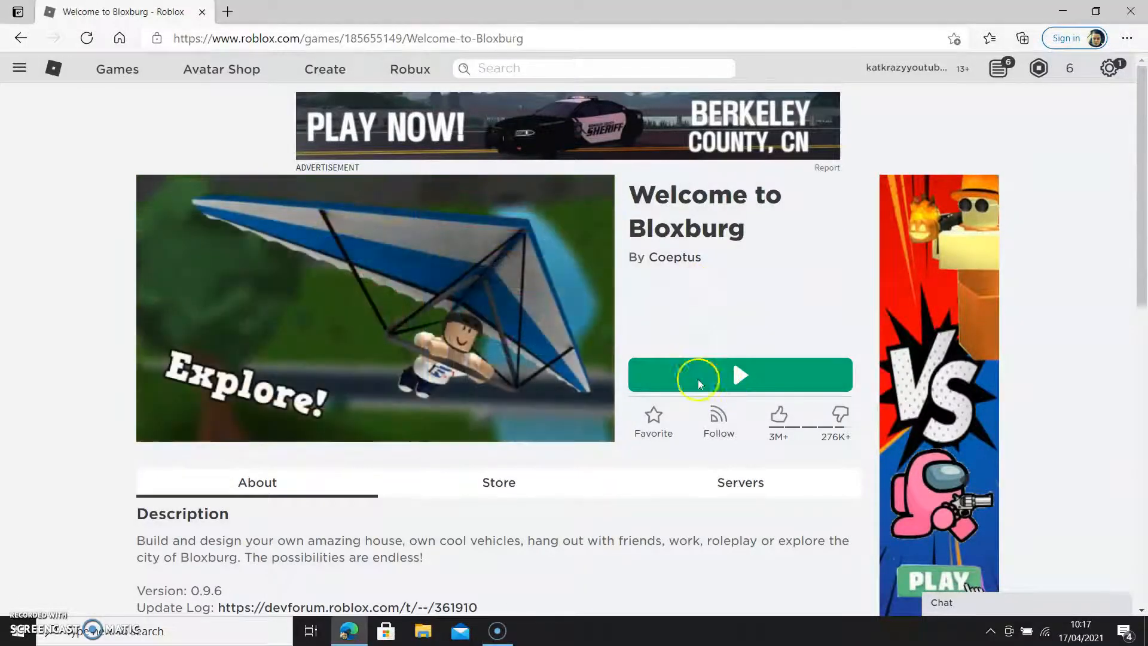
Step: Start Welcome to Bloxburg from its Roblox page via Play, dismissing the install prompt
{"action": "left_click", "coordinate": [739, 374]}
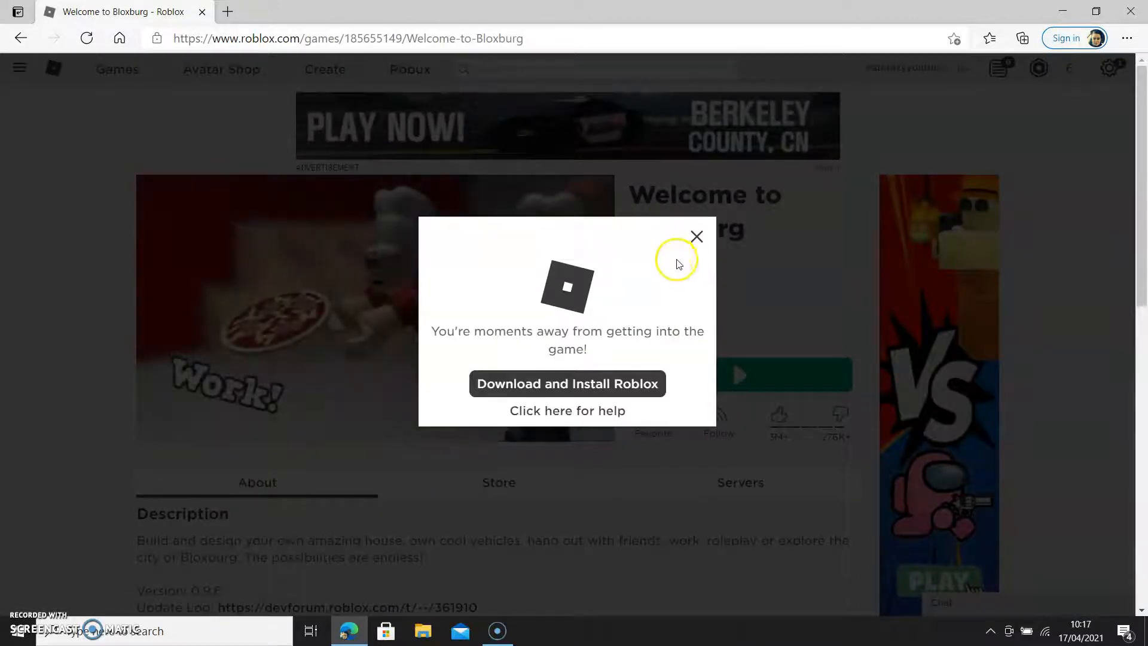
{"action": "mouse_move", "coordinate": [733, 320]}
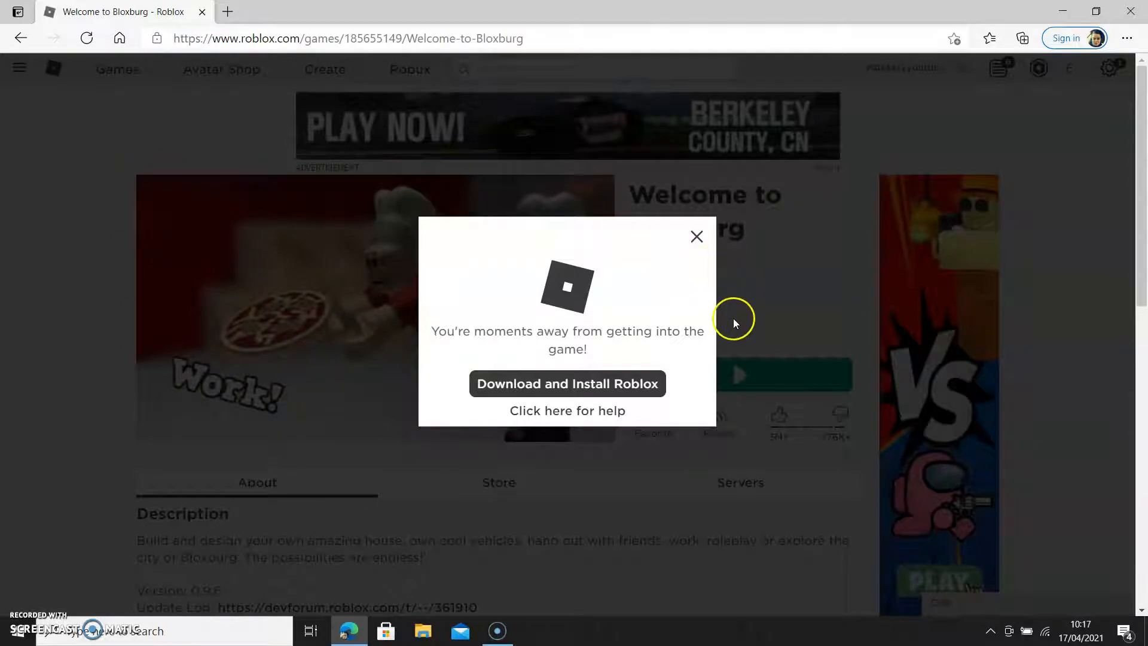
{"action": "mouse_move", "coordinate": [751, 383]}
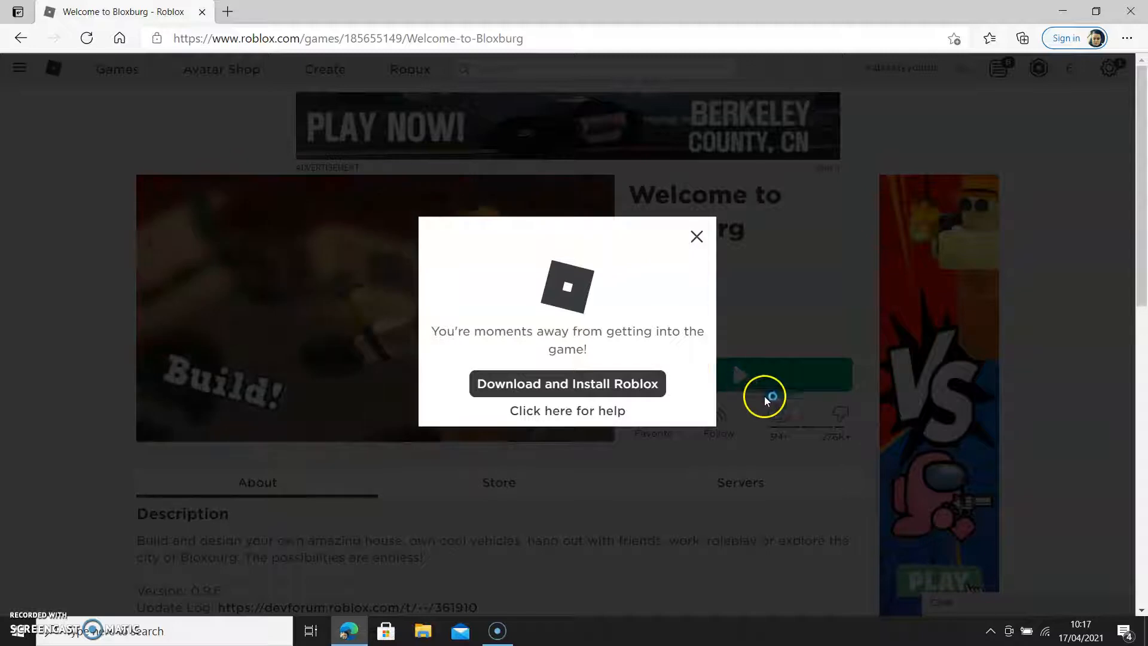
{"action": "left_click", "coordinate": [567, 383]}
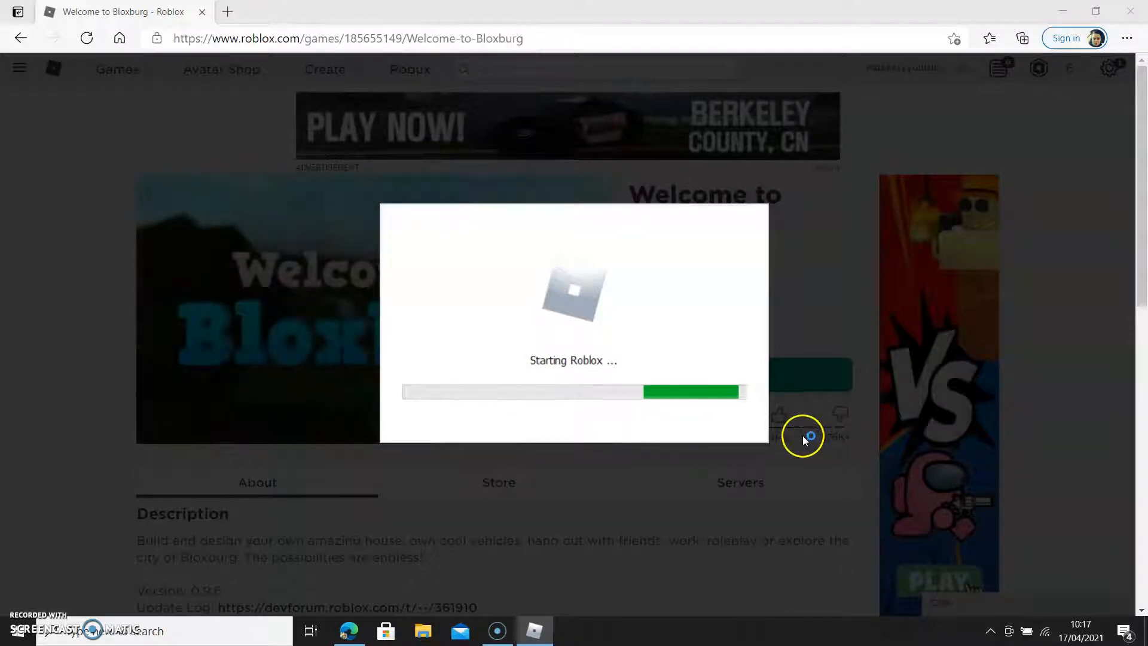
{"action": "mouse_move", "coordinate": [841, 446]}
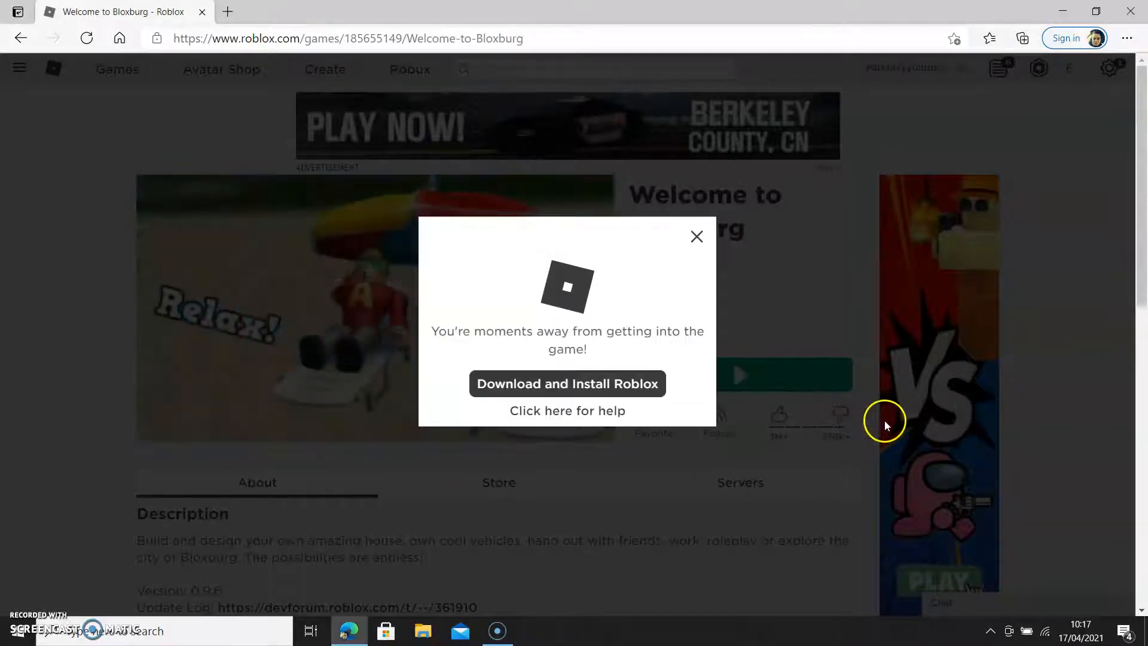
{"action": "left_click", "coordinate": [696, 235]}
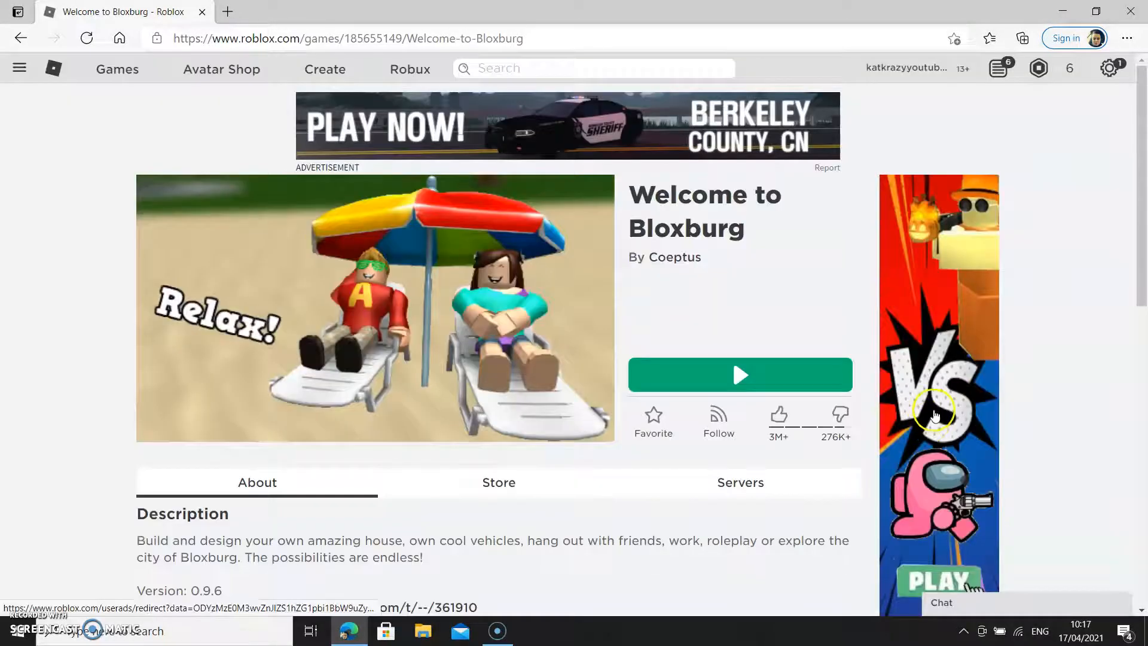
{"action": "mouse_move", "coordinate": [918, 388]}
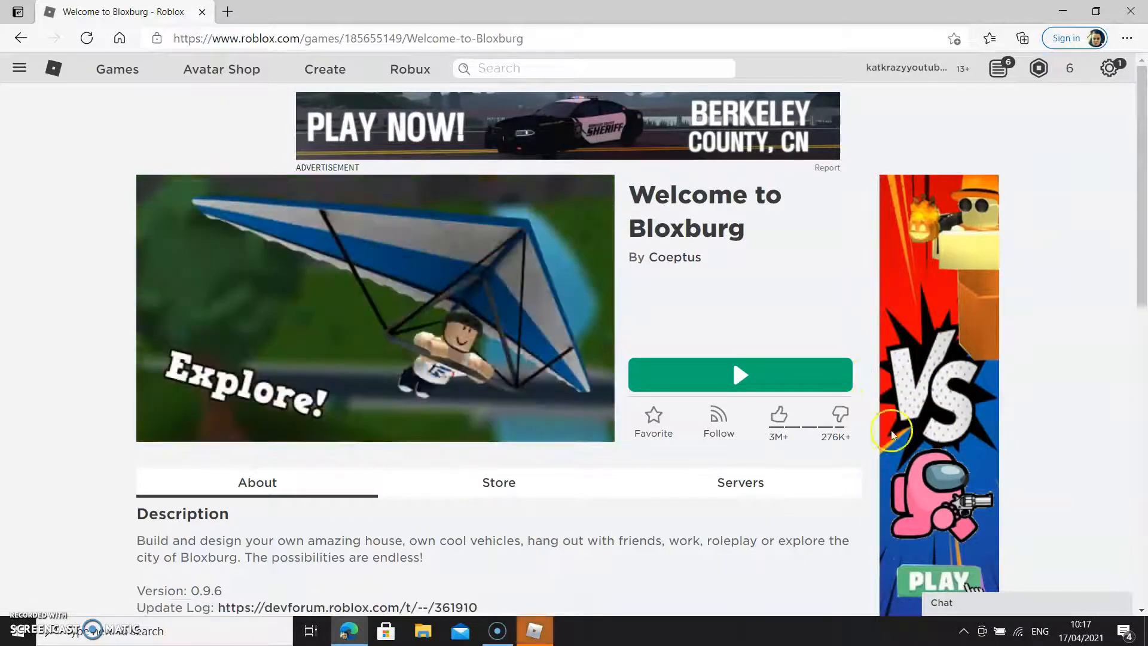
{"action": "mouse_move", "coordinate": [944, 446]}
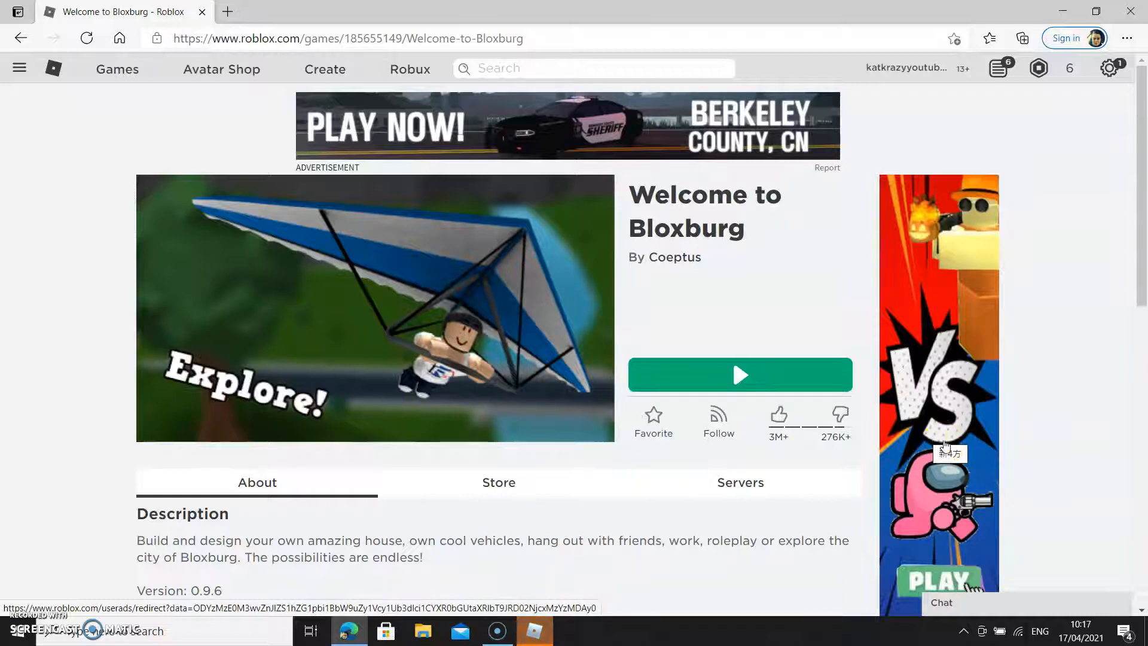
{"action": "left_click", "coordinate": [739, 374]}
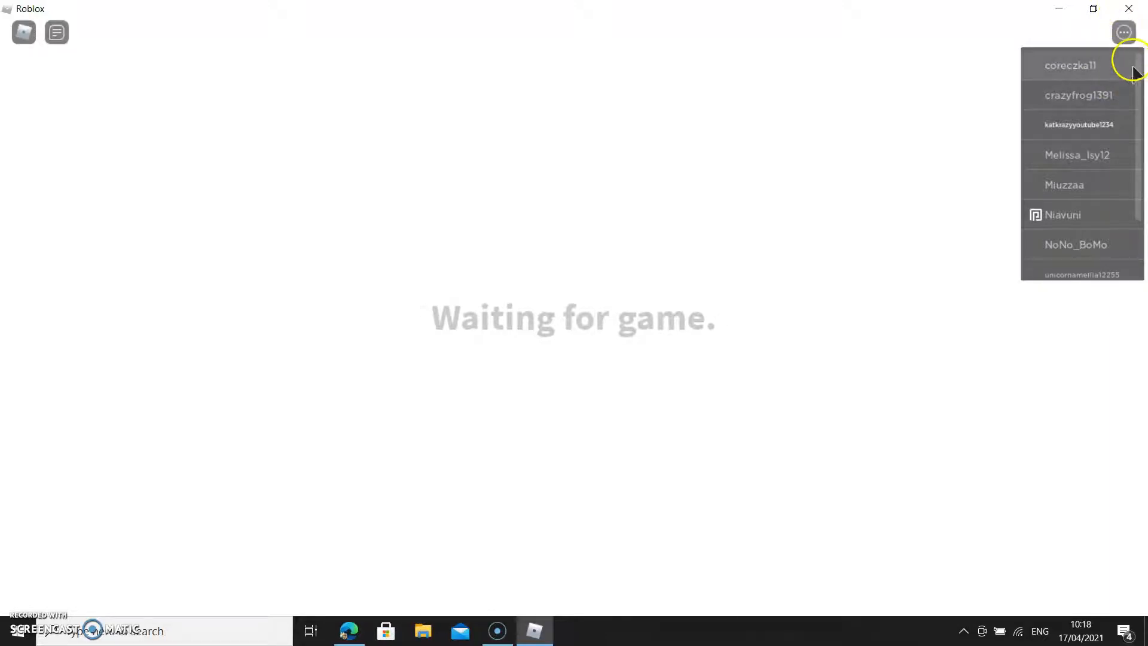
Step: Close the player list while the game waits to load
{"action": "left_click", "coordinate": [1123, 32]}
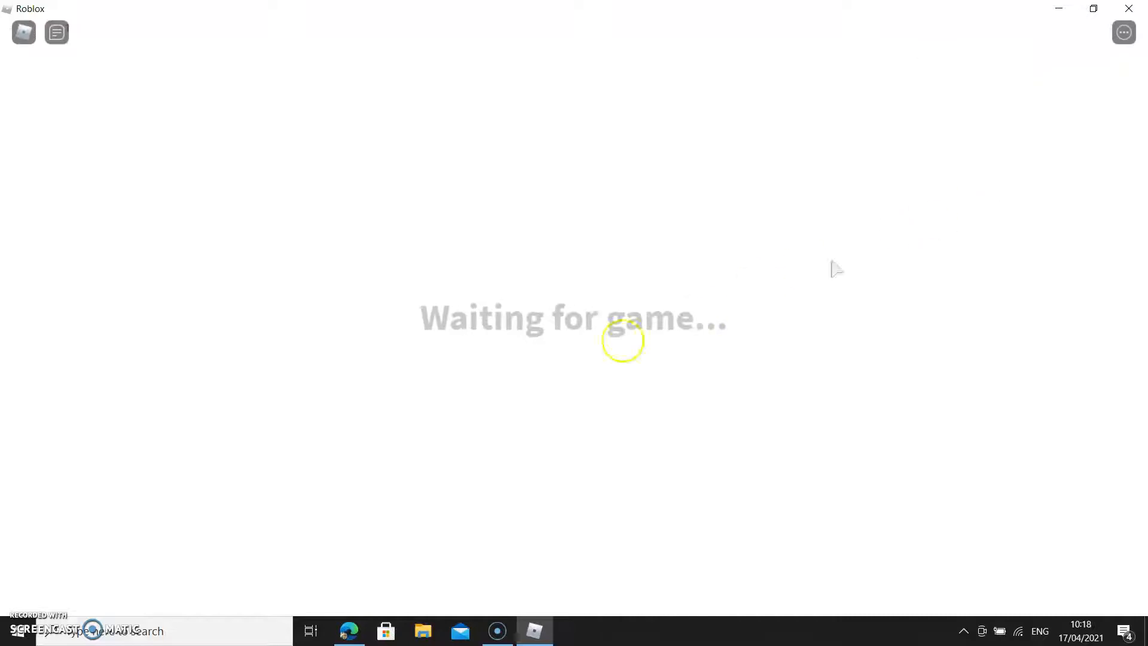
{"action": "mouse_move", "coordinate": [610, 354]}
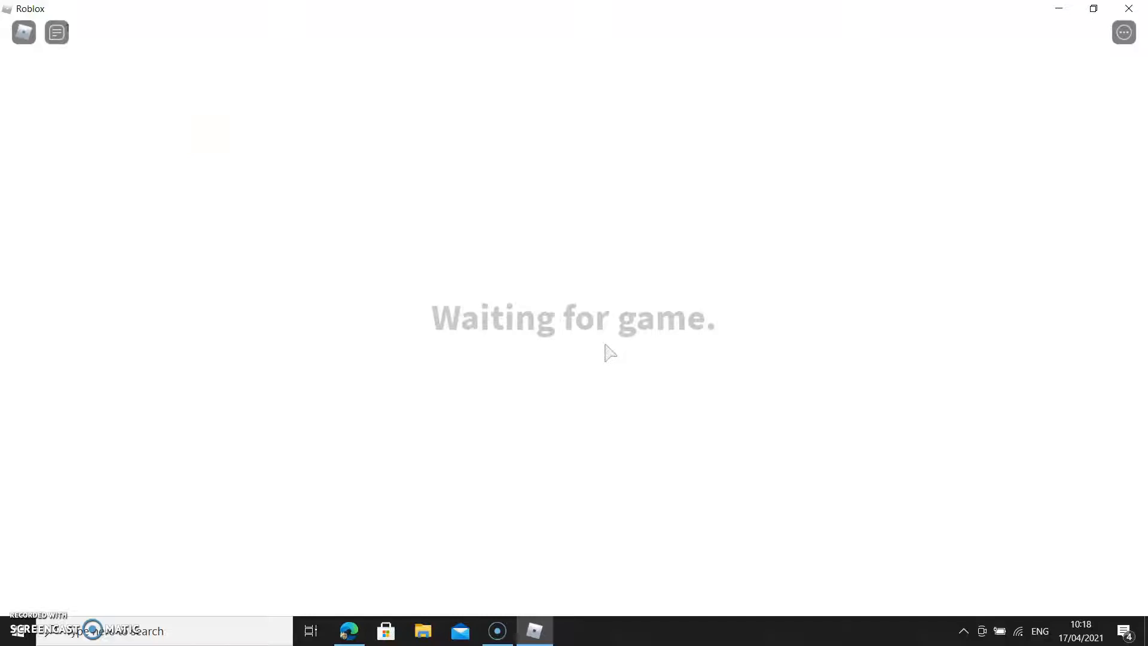
{"action": "mouse_move", "coordinate": [205, 138]}
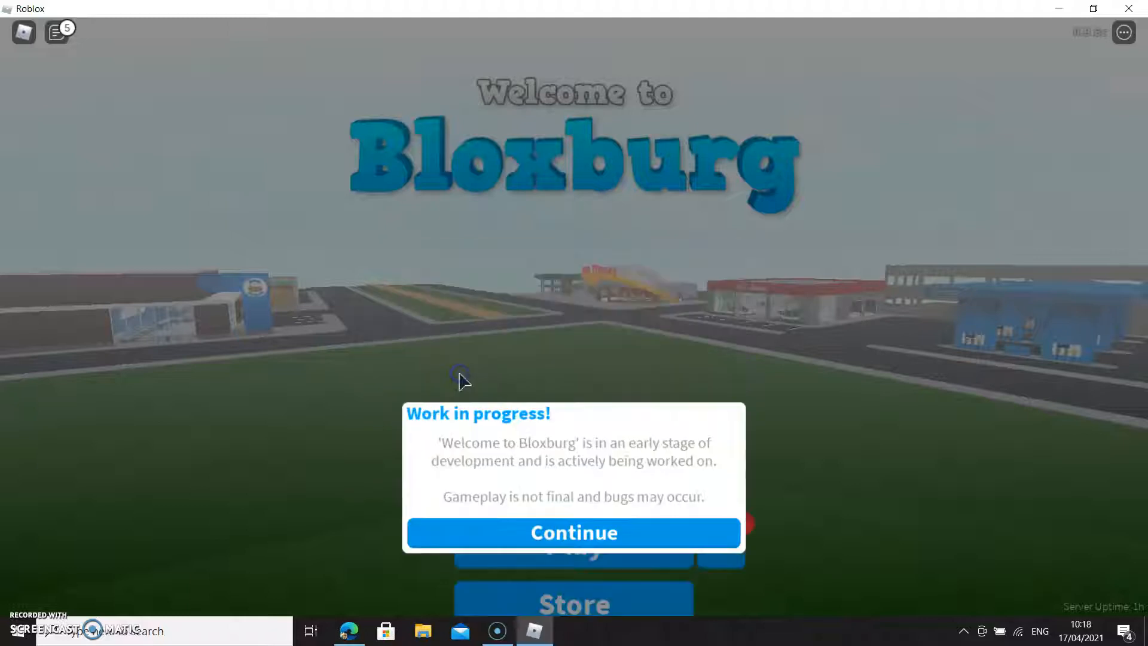
Step: Continue past the Work in progress notice to load into the world
{"action": "left_click", "coordinate": [572, 532]}
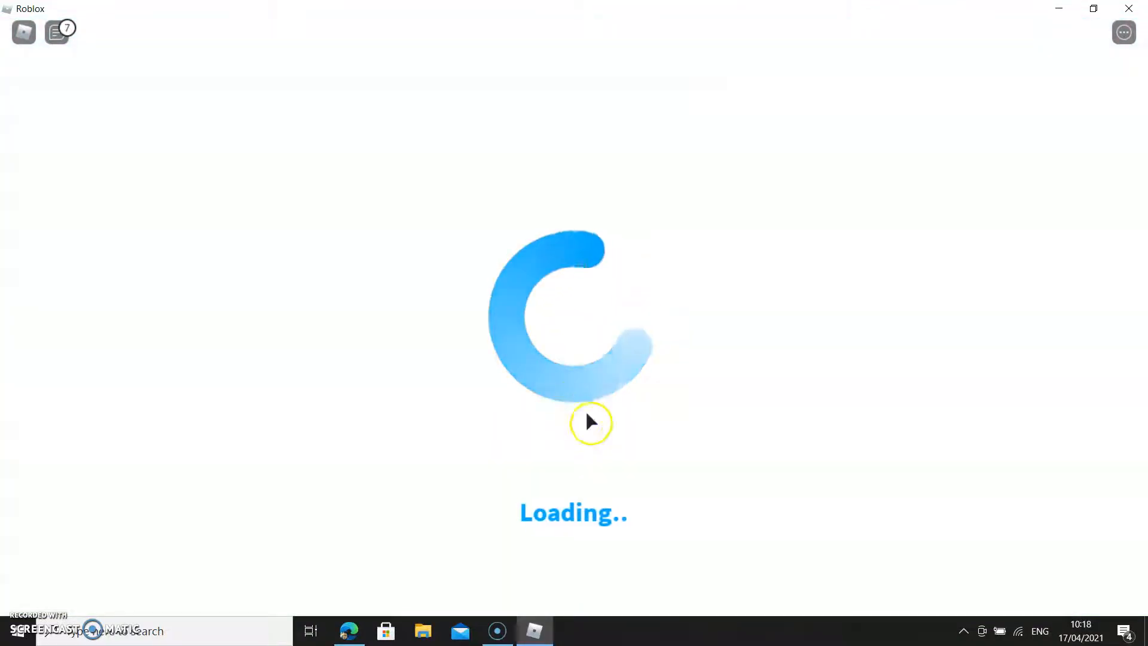
{"action": "mouse_move", "coordinate": [600, 435]}
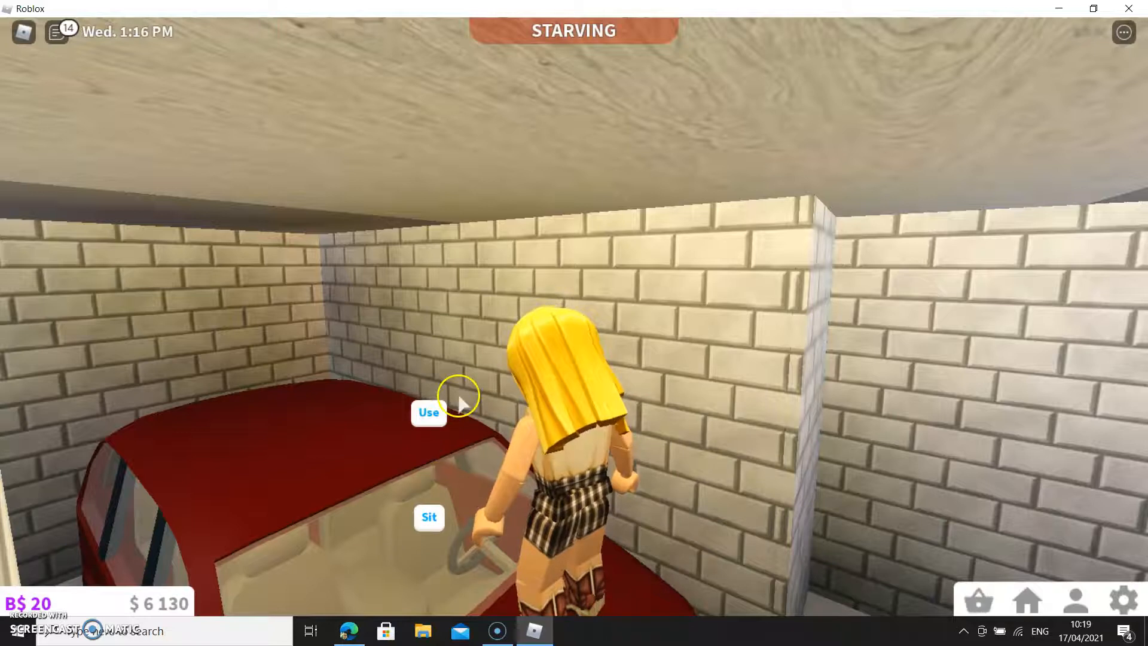
Step: Interact with the red car in the garage before heading out to the grassy riverbank
{"action": "left_click", "coordinate": [428, 411]}
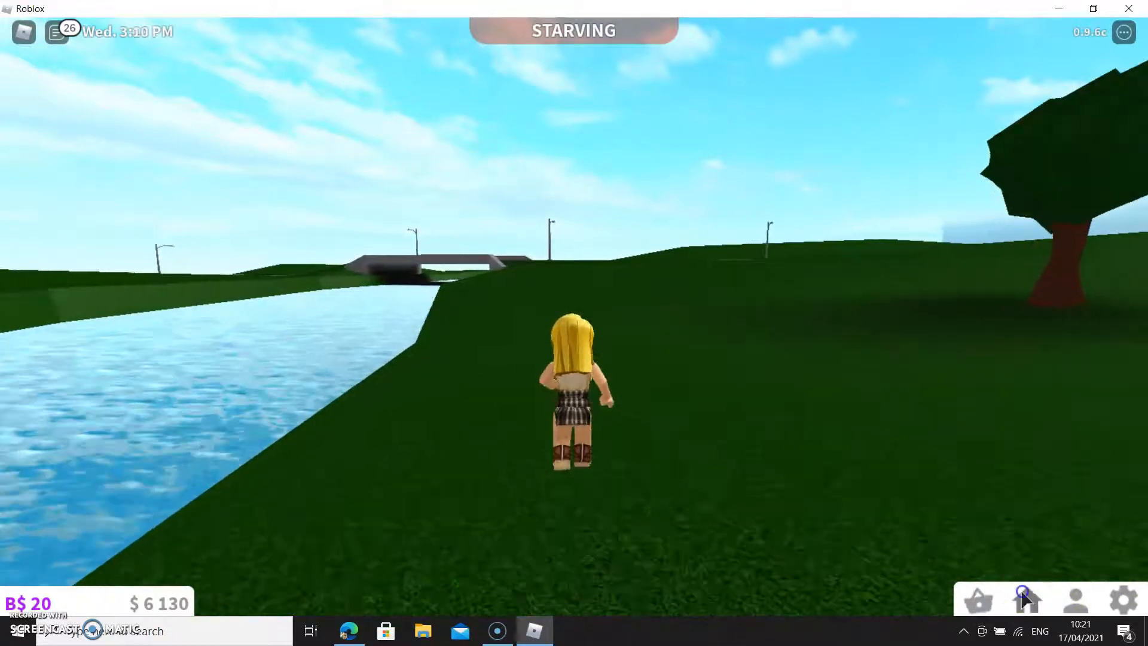
Step: Bring up the house options and the job picker starting at Unemployed
{"action": "left_click", "coordinate": [1025, 600]}
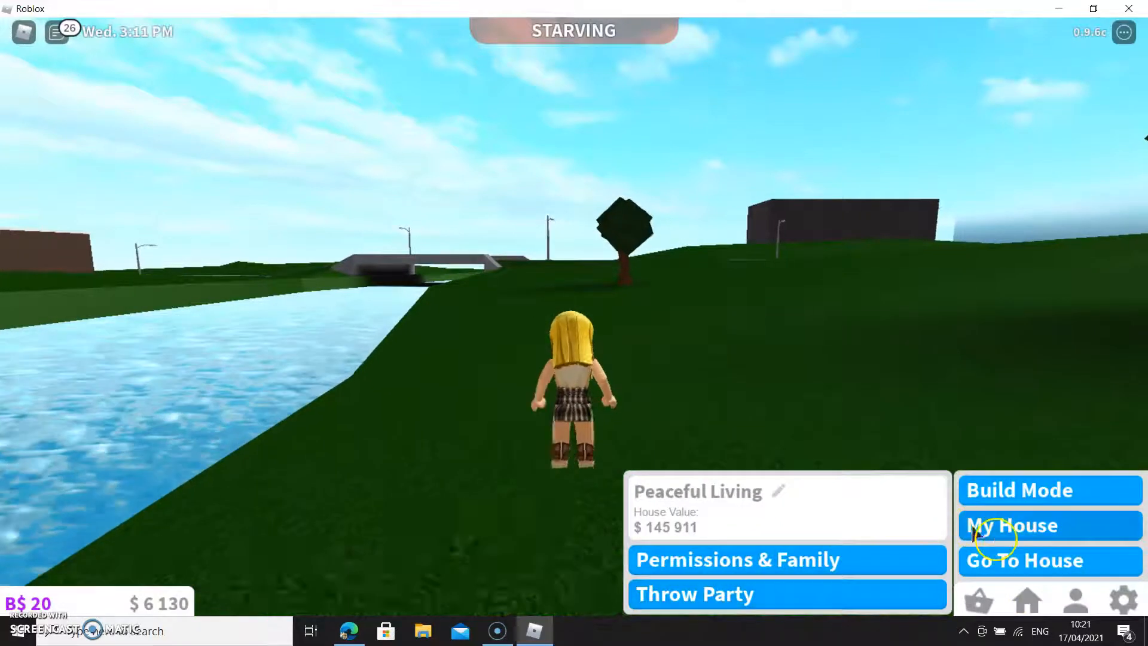
{"action": "left_click", "coordinate": [1075, 600]}
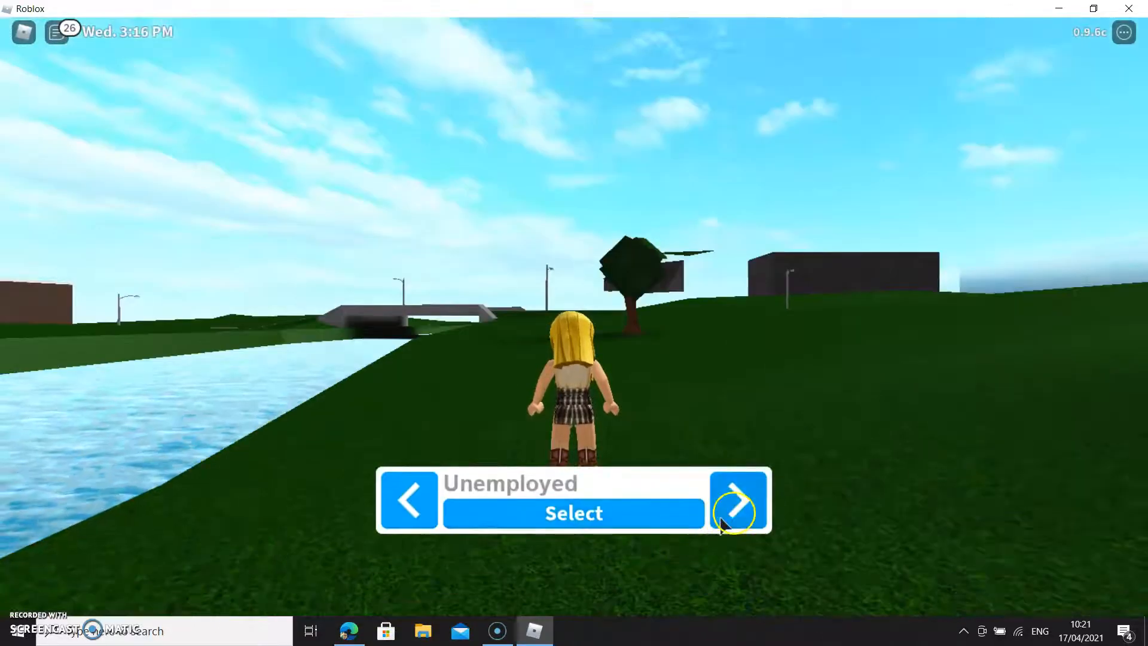
Step: Browse forward through the job options until Miner at The Bloxburg Cave appears
{"action": "left_click", "coordinate": [739, 500]}
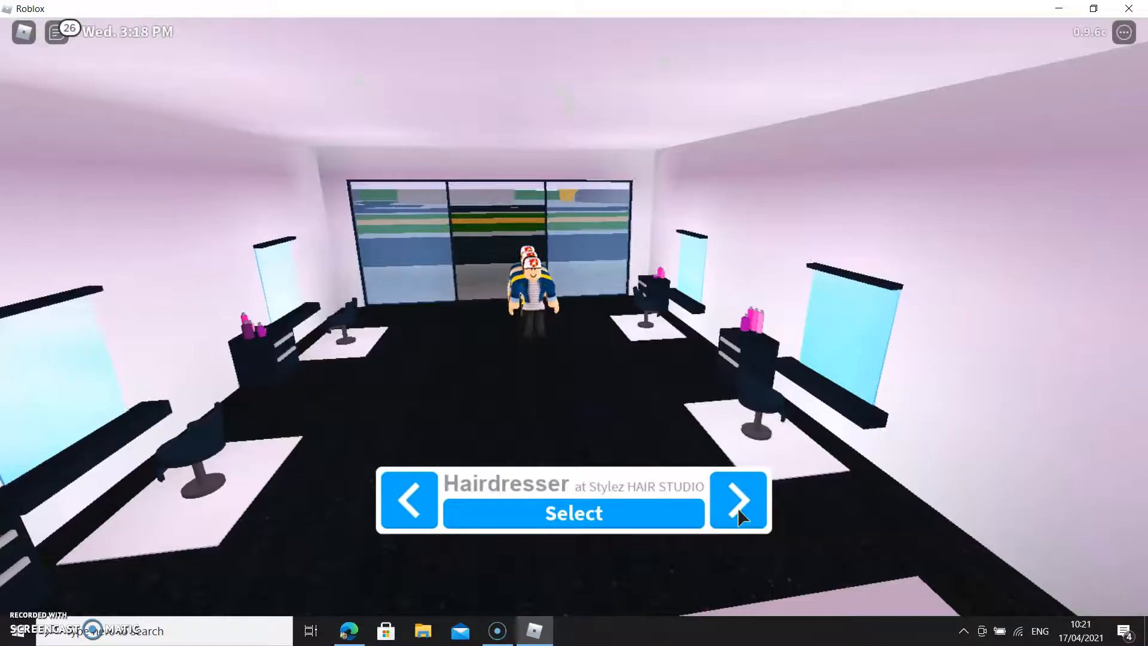
{"action": "left_click", "coordinate": [739, 500]}
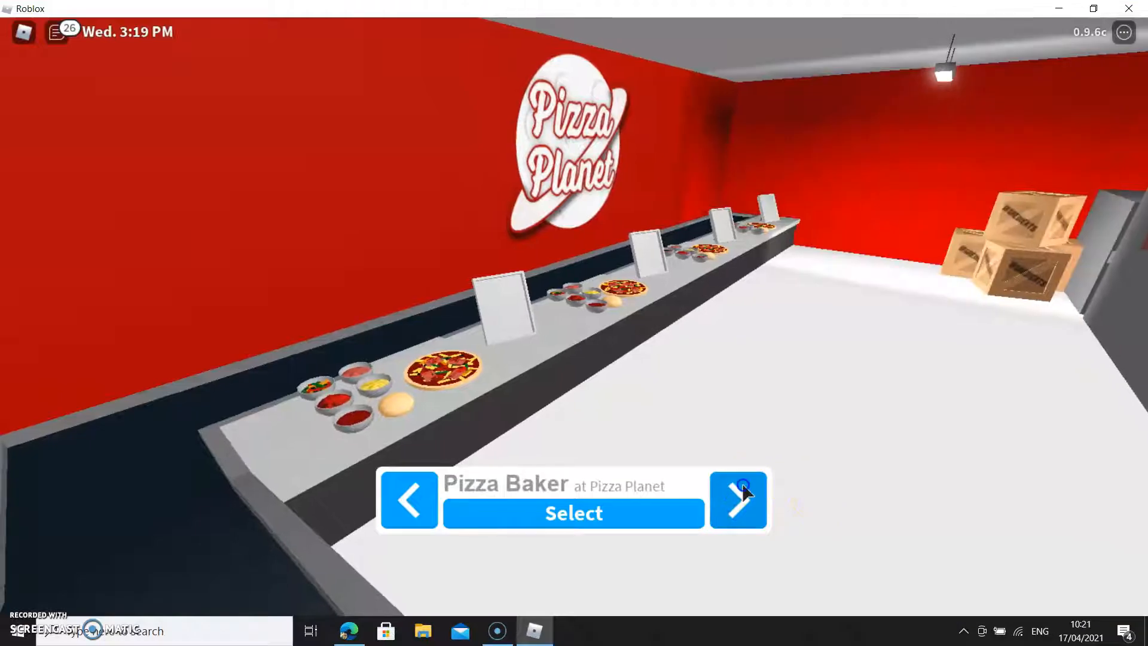
{"action": "left_click", "coordinate": [738, 500]}
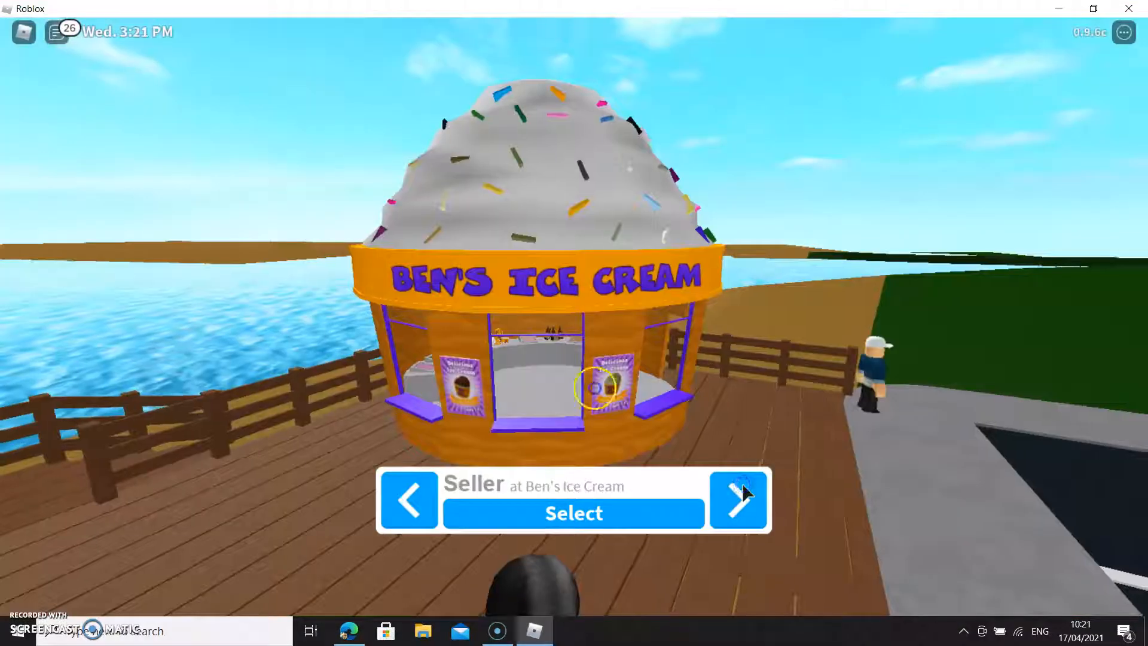
{"action": "left_click", "coordinate": [738, 500]}
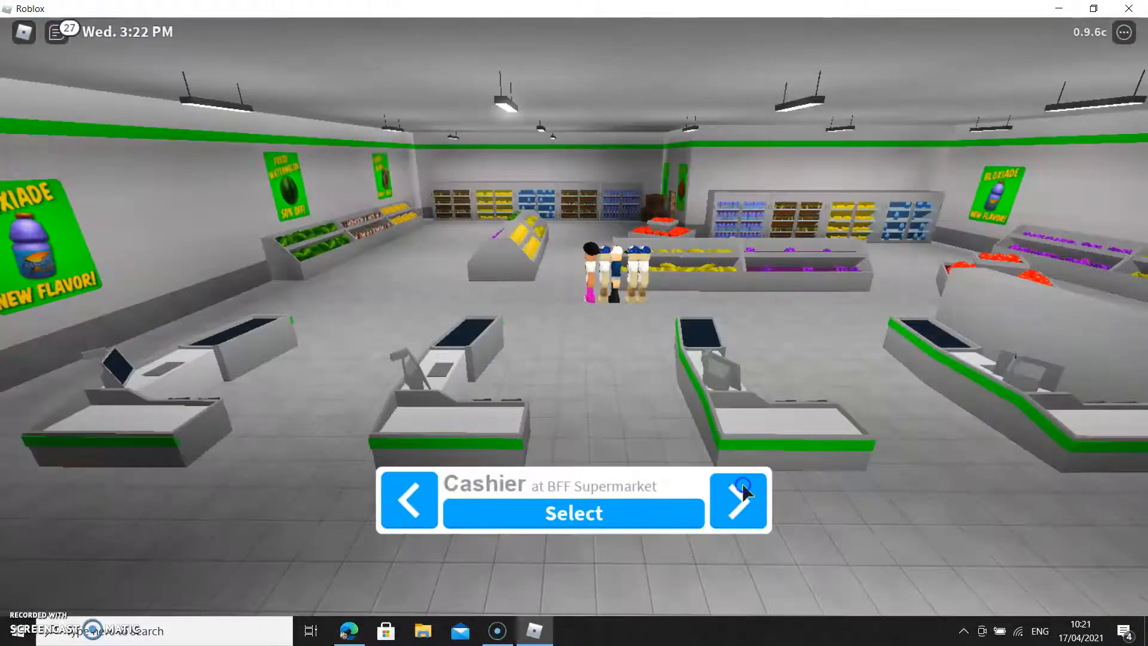
{"action": "left_click", "coordinate": [738, 500]}
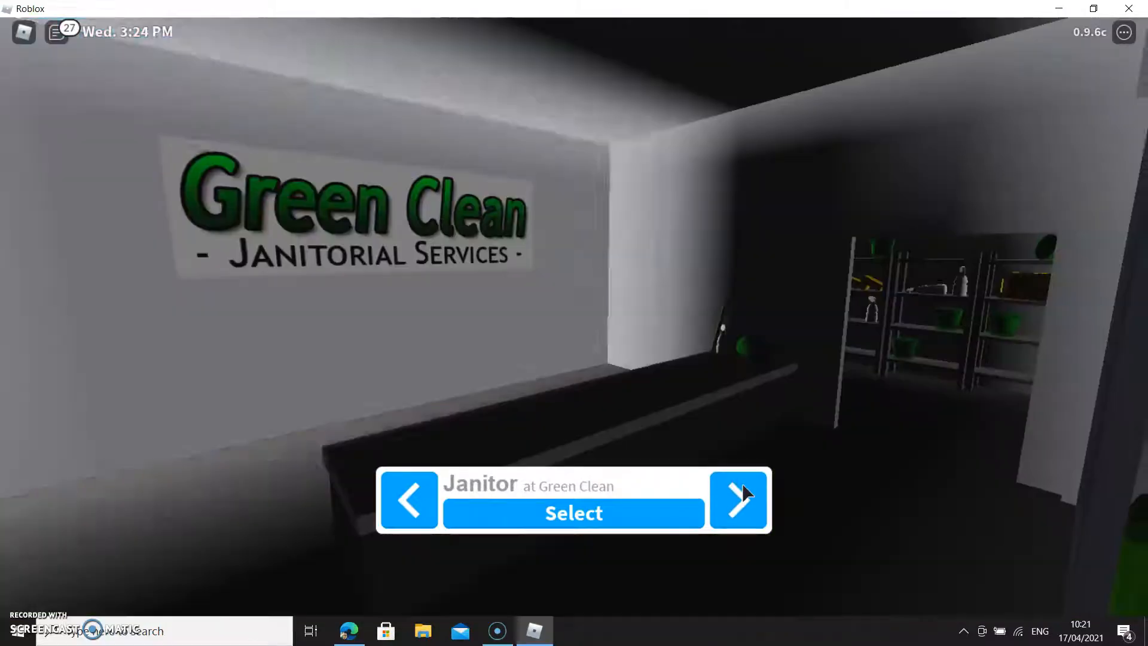
{"action": "left_click", "coordinate": [738, 499]}
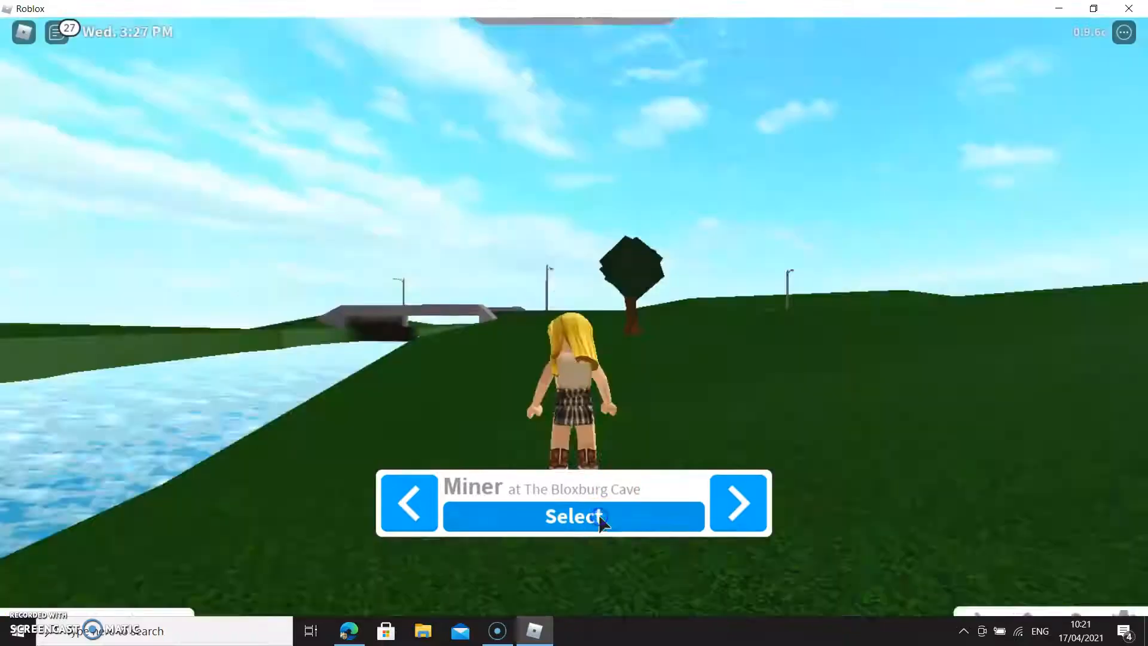
Step: Select the Miner job at The Bloxburg Cave
{"action": "left_click", "coordinate": [573, 517]}
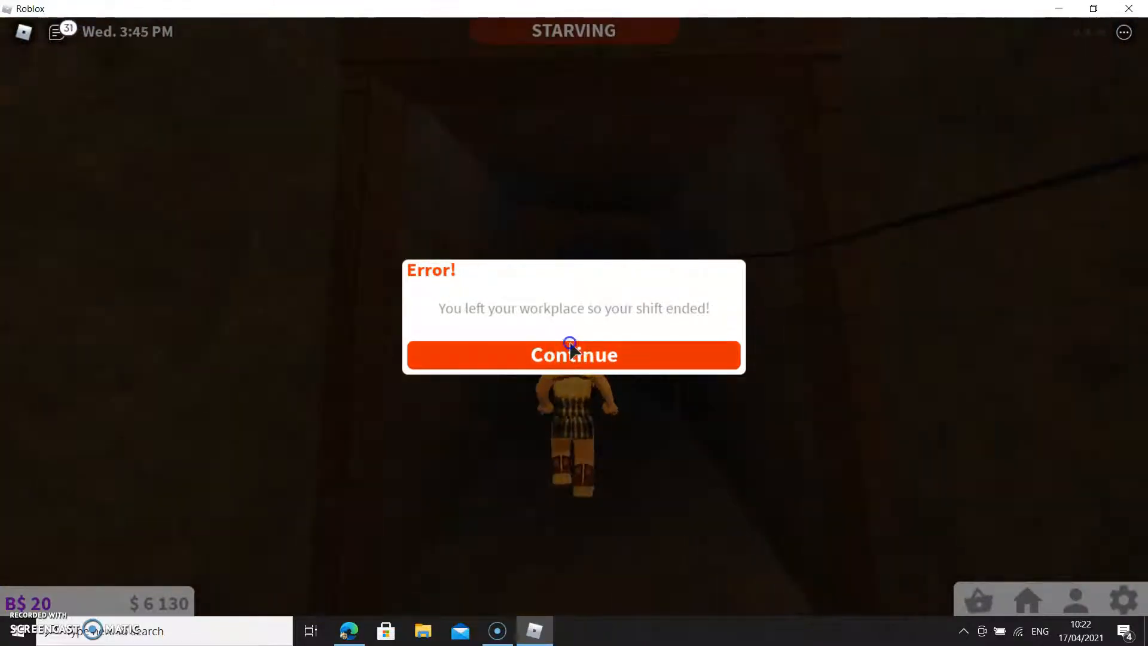
Step: Dismiss the shift-ended notice and walk the dirt path to the wooden bridge
{"action": "left_click", "coordinate": [572, 354]}
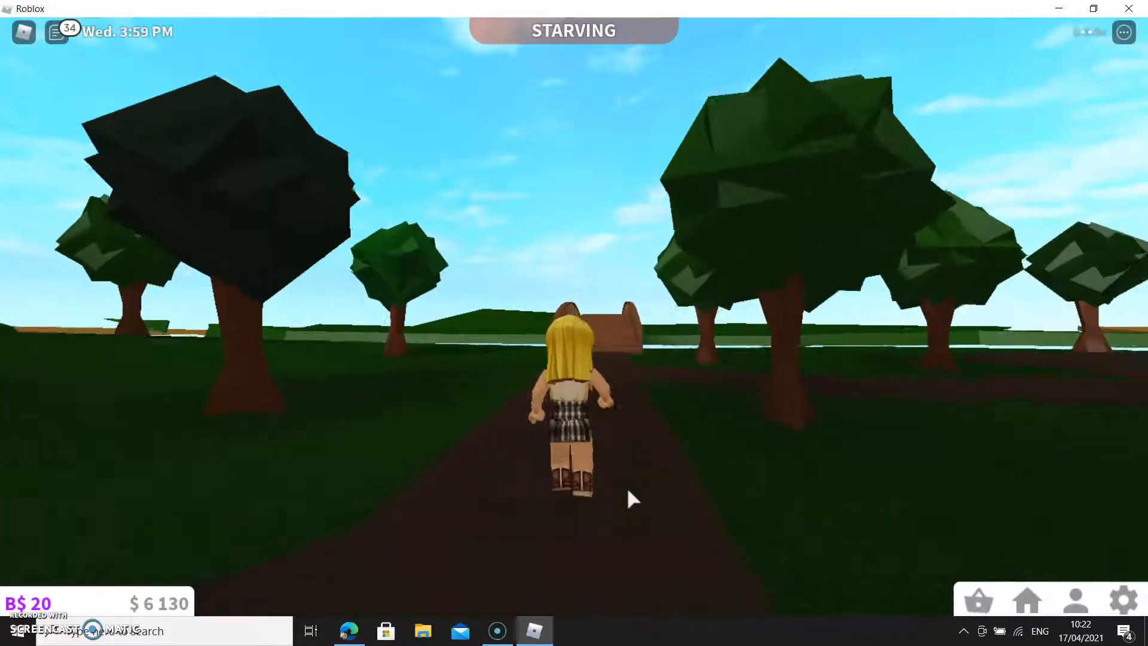
{"action": "key", "text": "w"}
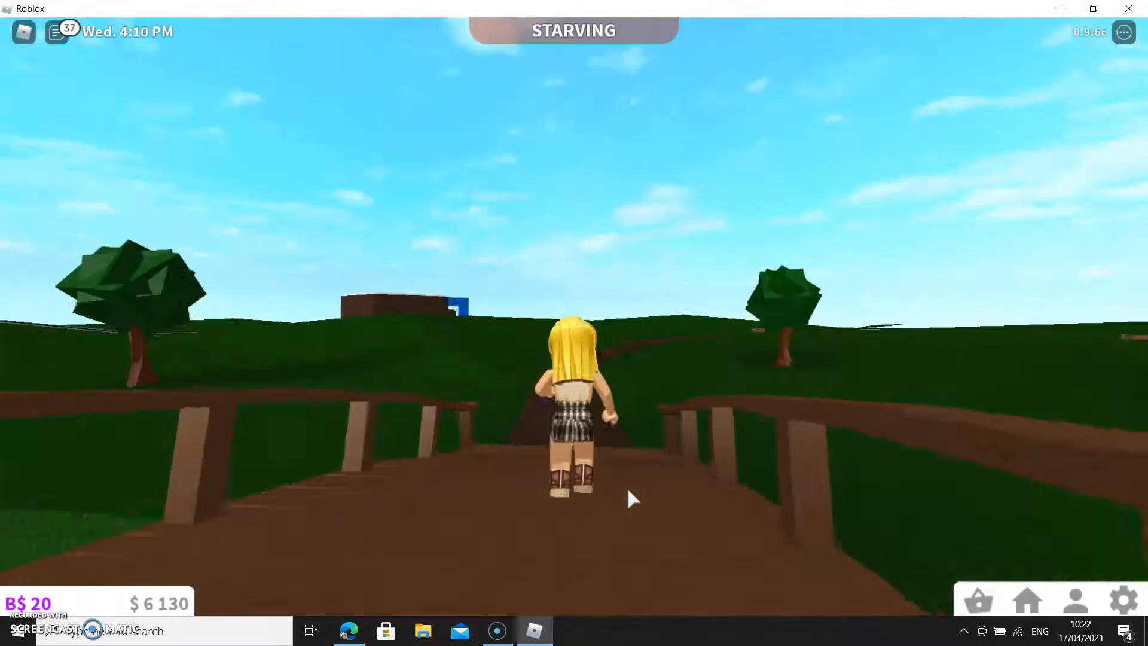
{"action": "key", "text": "w"}
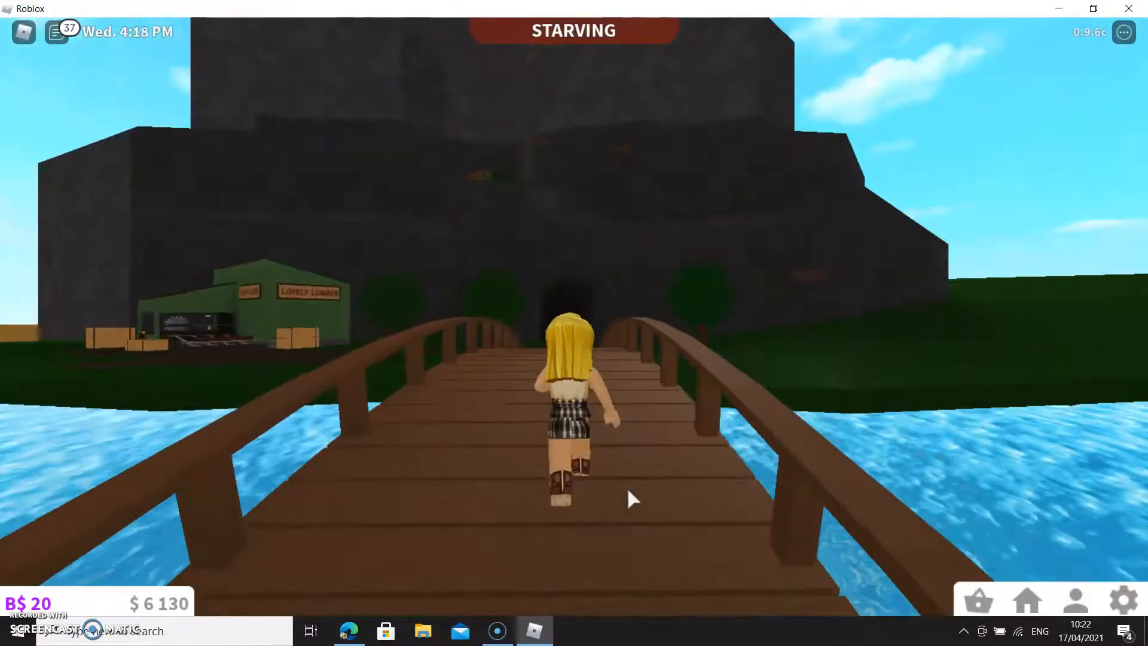
Step: Cross the bridge to the mountain base and climb partway up its grassy slope
{"action": "key", "text": "w"}
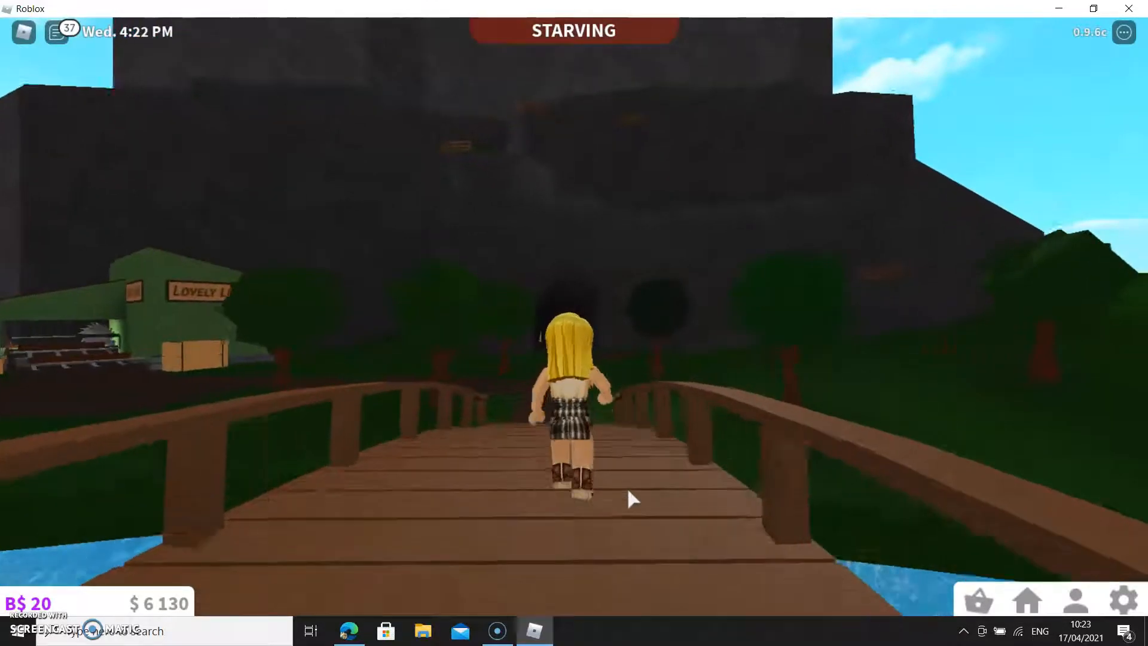
{"action": "key", "text": "w"}
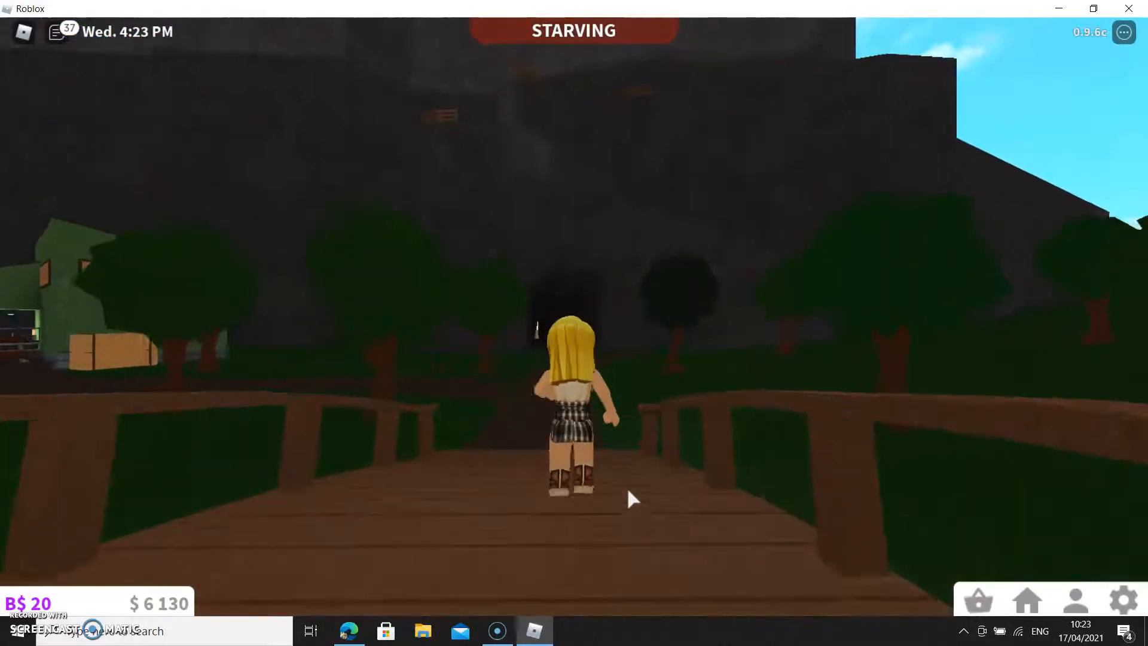
{"action": "key", "text": "w"}
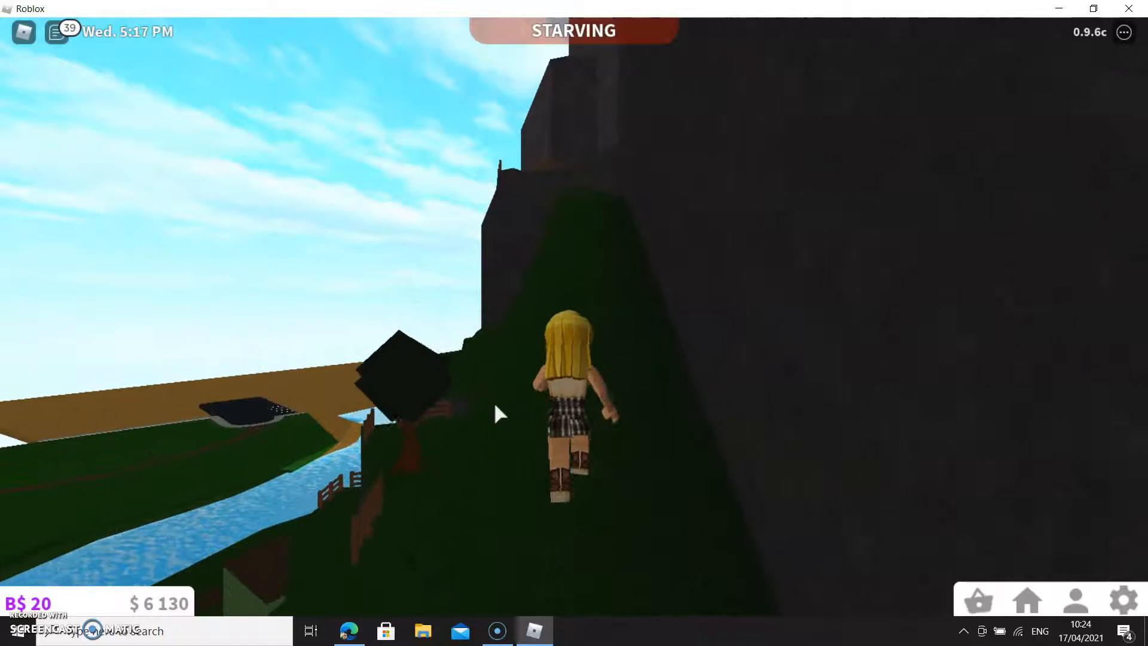
{"action": "key", "text": "w"}
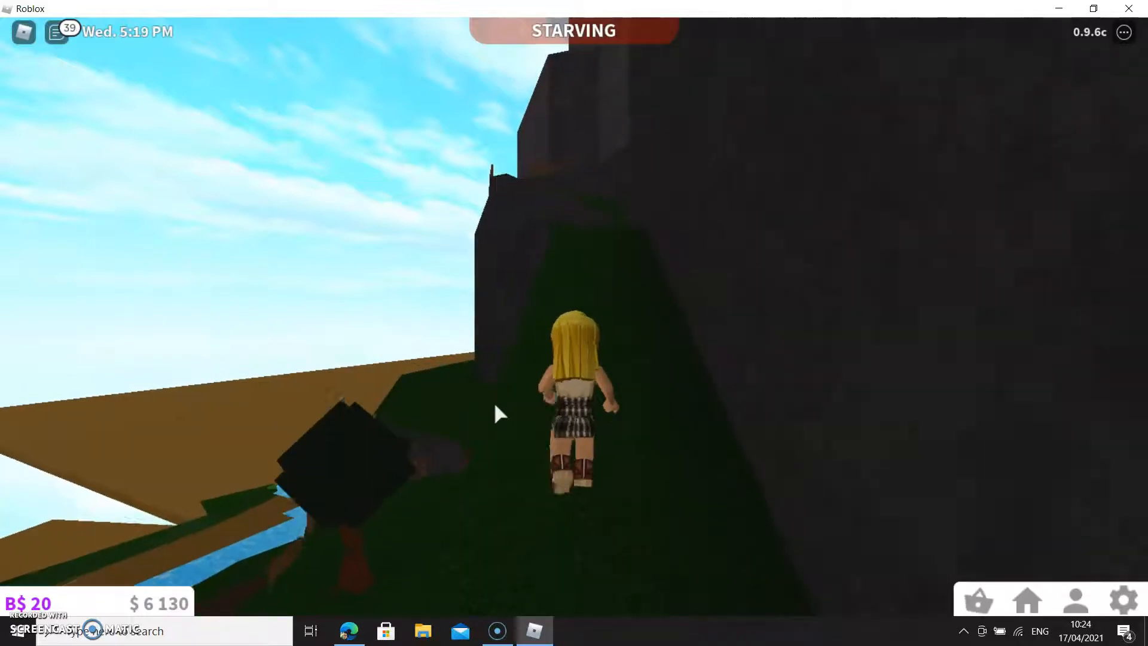